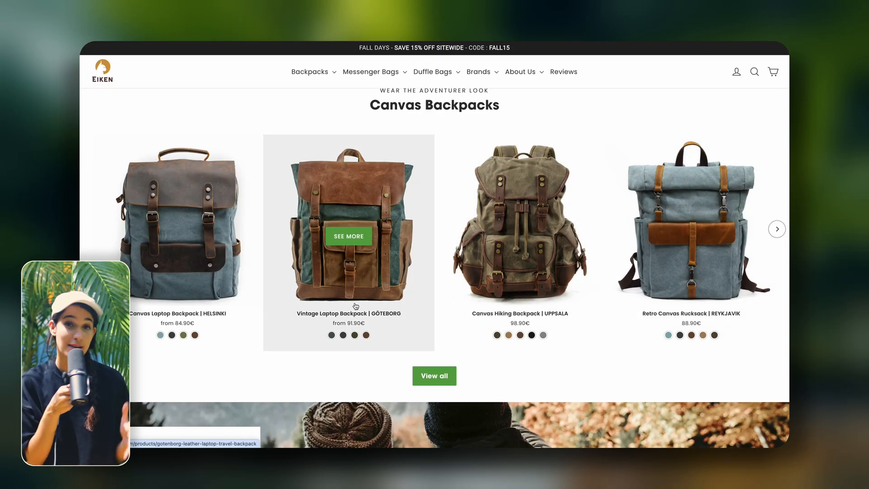
# - Scroll through The Happy Givers' Love Thy Collection page
pyautogui.scroll(-3)
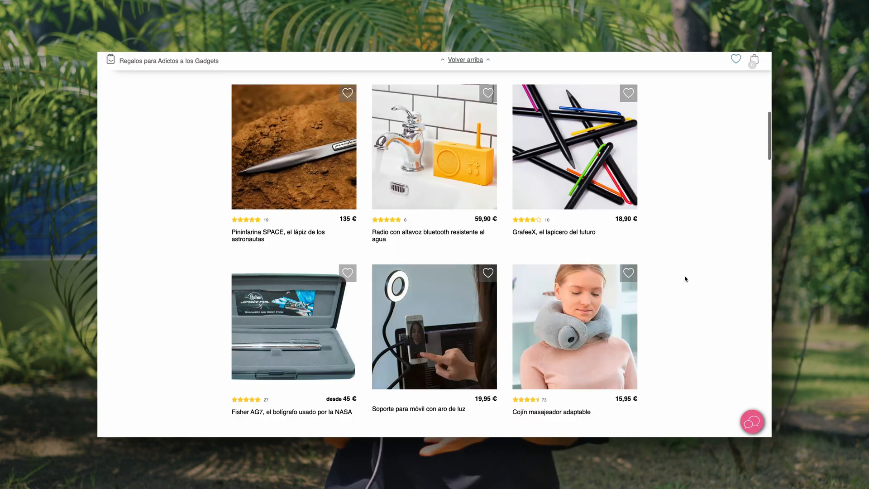
pyautogui.scroll(-3)
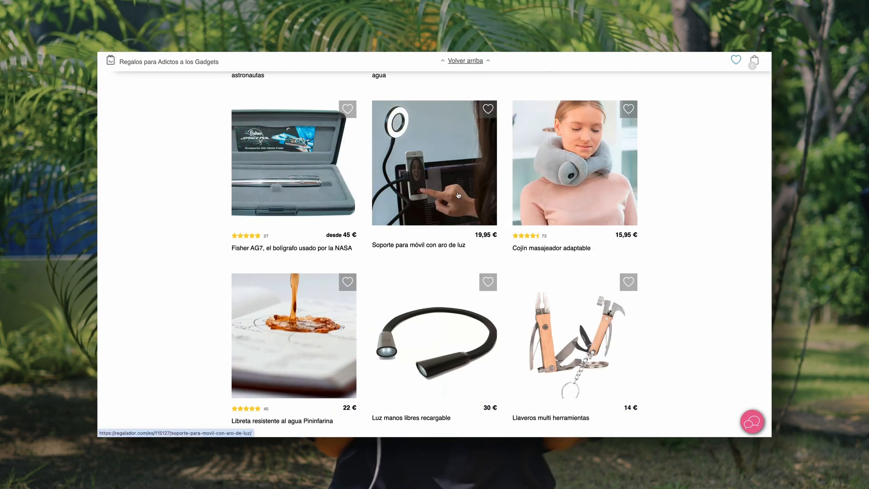
pyautogui.click(435, 162)
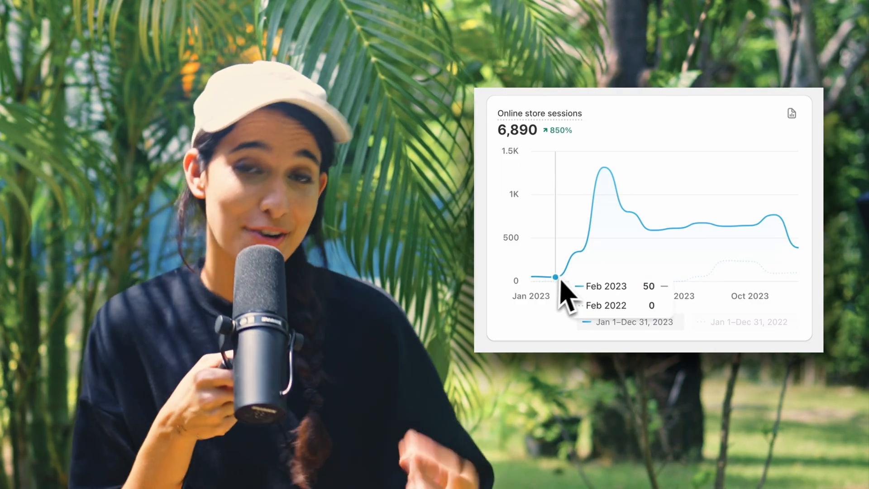
pyautogui.moveTo(640, 210)
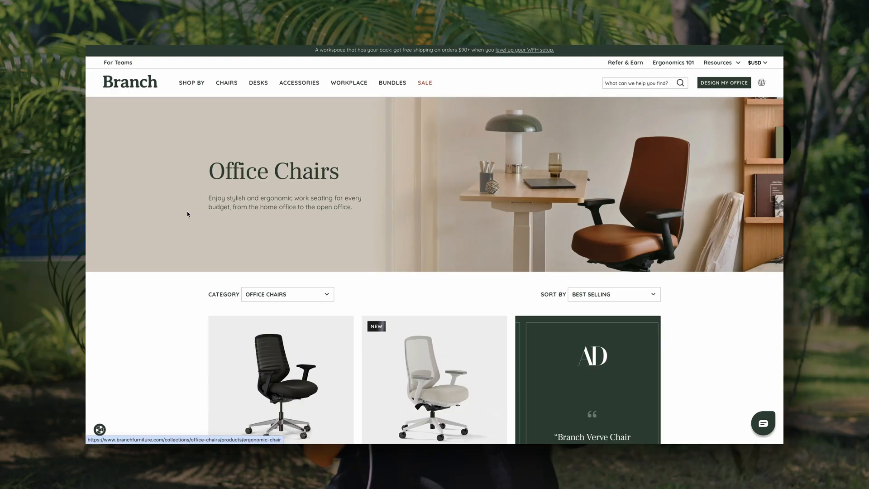
# - Browse down the Uproot Cleaner Pro product page in the Uproot Clean storefront
pyautogui.scroll(-3)
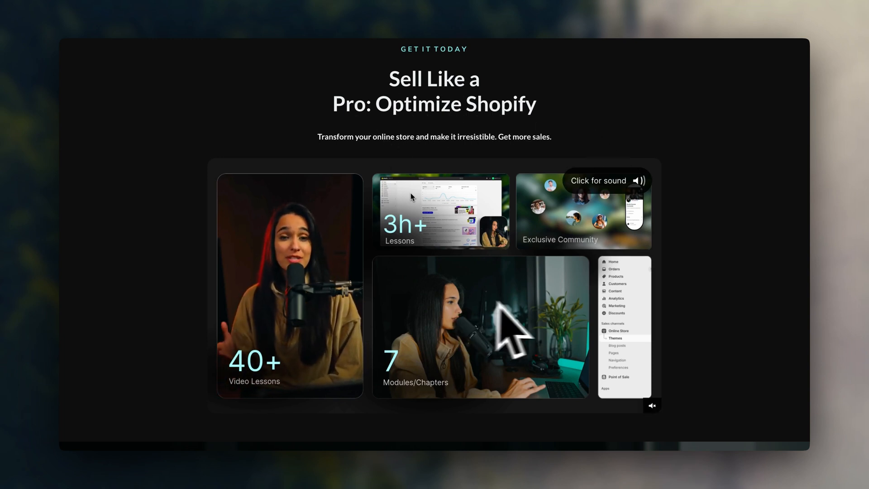
pyautogui.scroll(-3)
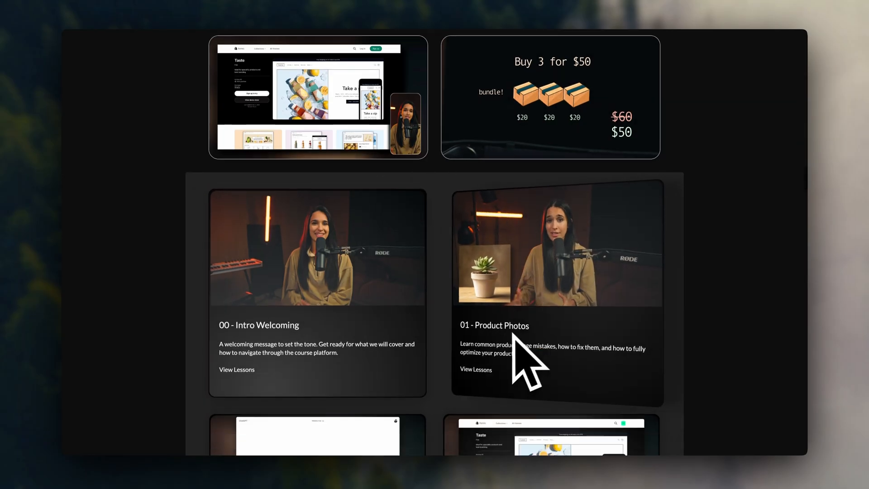
pyautogui.scroll(-3)
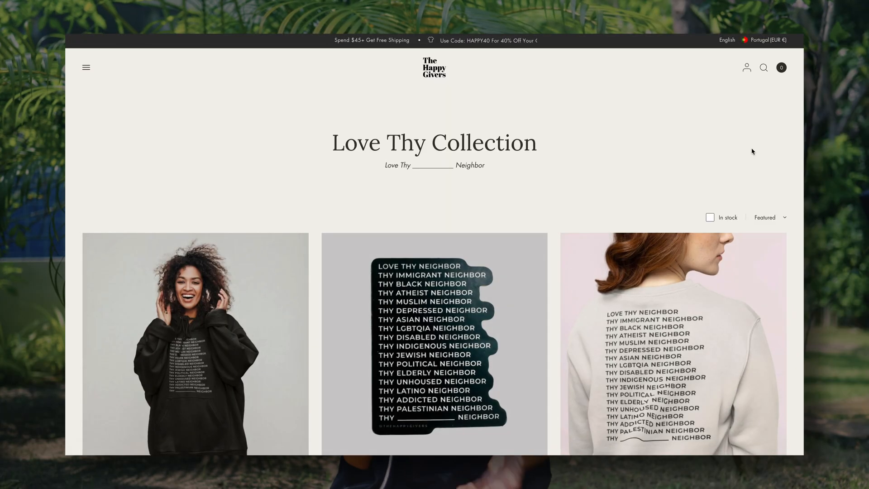
pyautogui.scroll(-3)
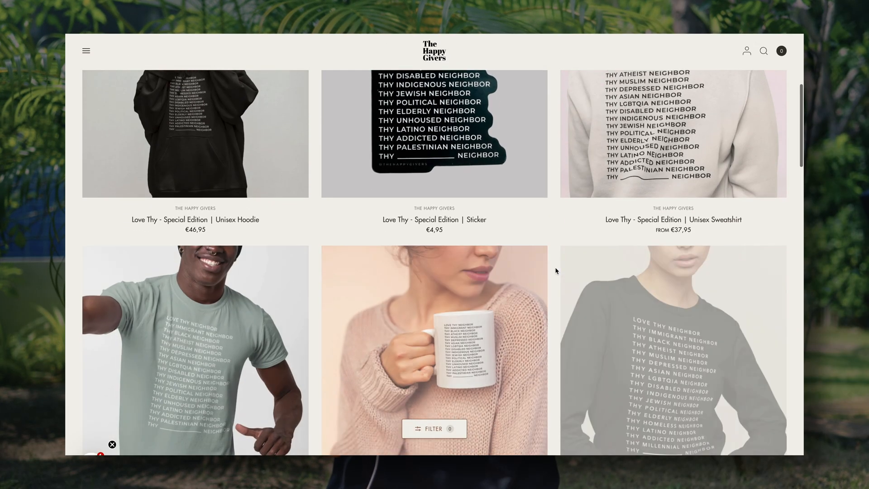
pyautogui.scroll(-3)
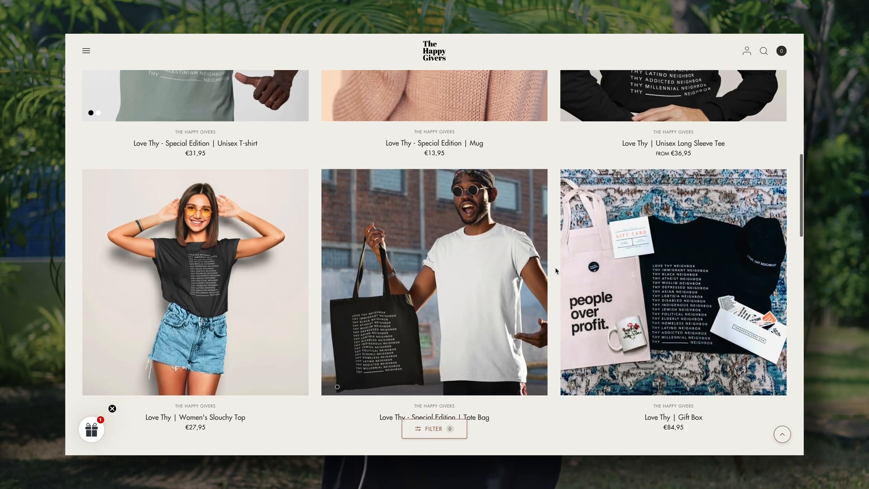
pyautogui.scroll(-3)
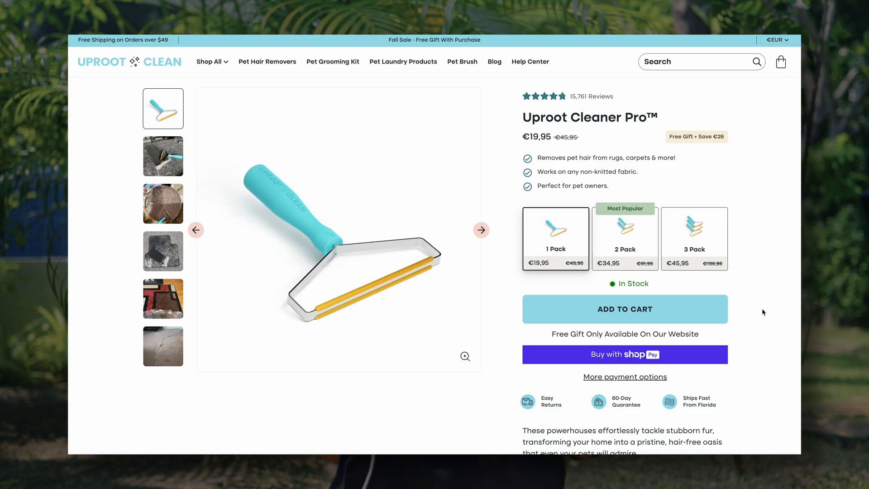
pyautogui.scroll(-3)
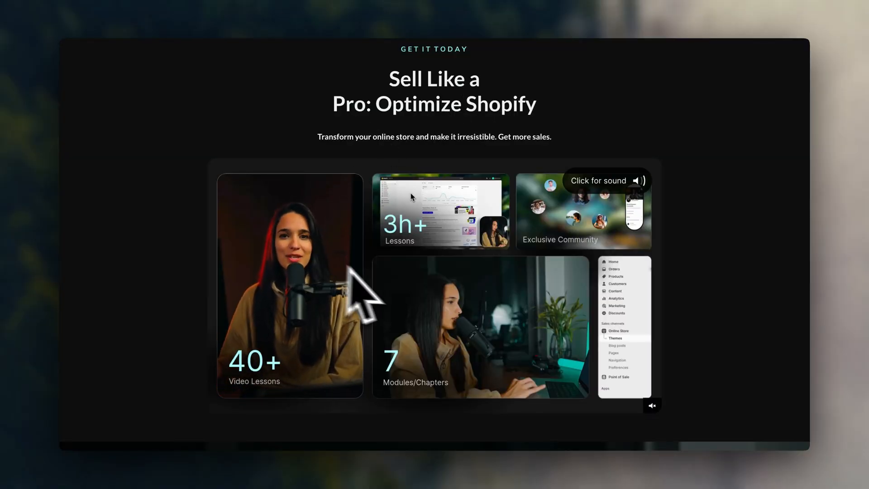
pyautogui.scroll(-3)
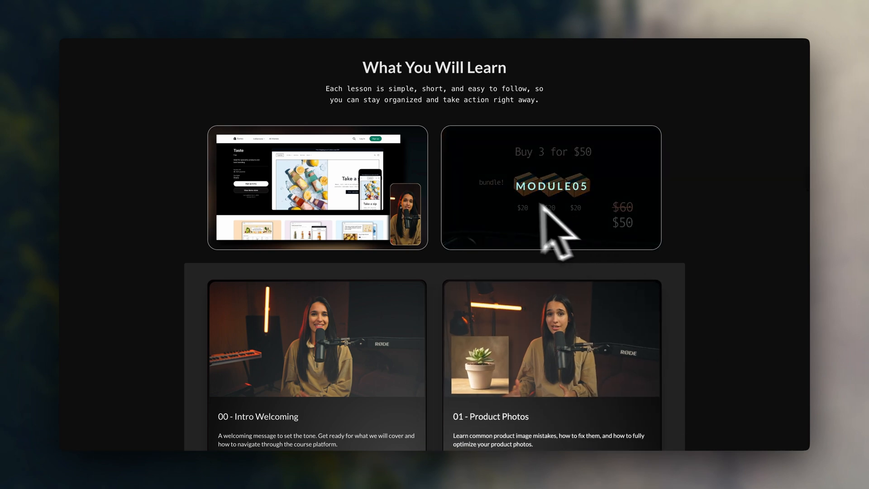
pyautogui.scroll(-3)
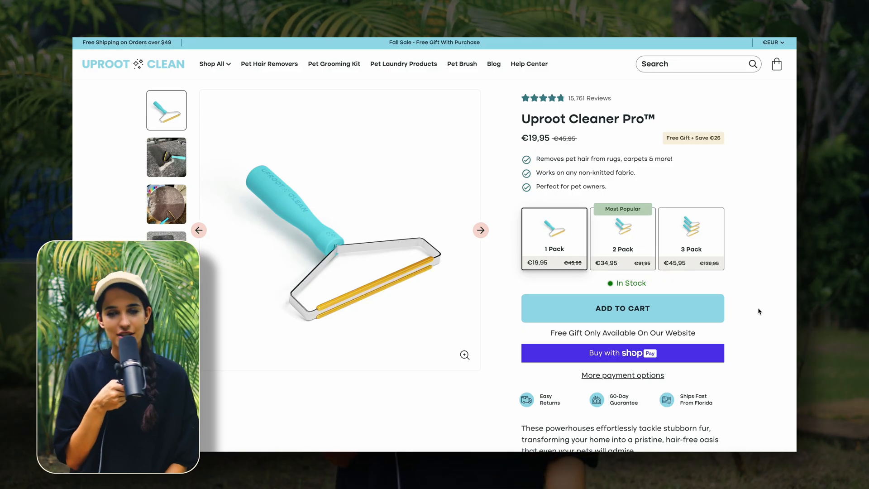
pyautogui.scroll(-3)
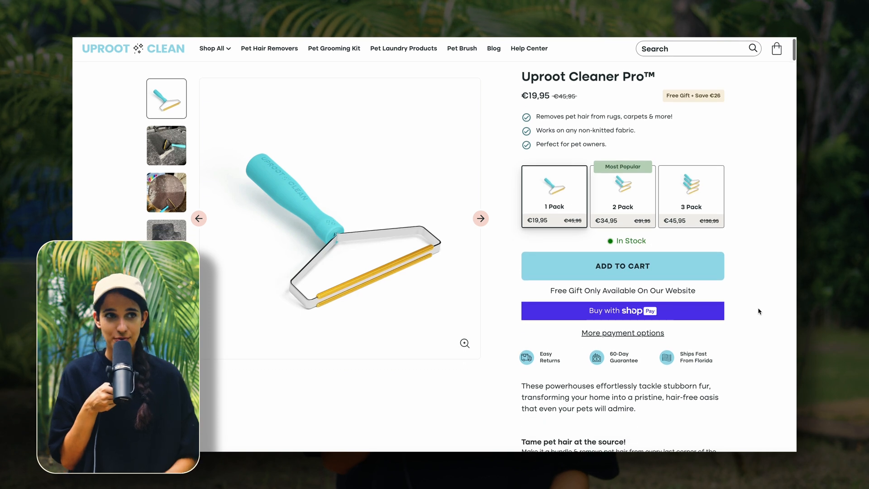
pyautogui.scroll(-3)
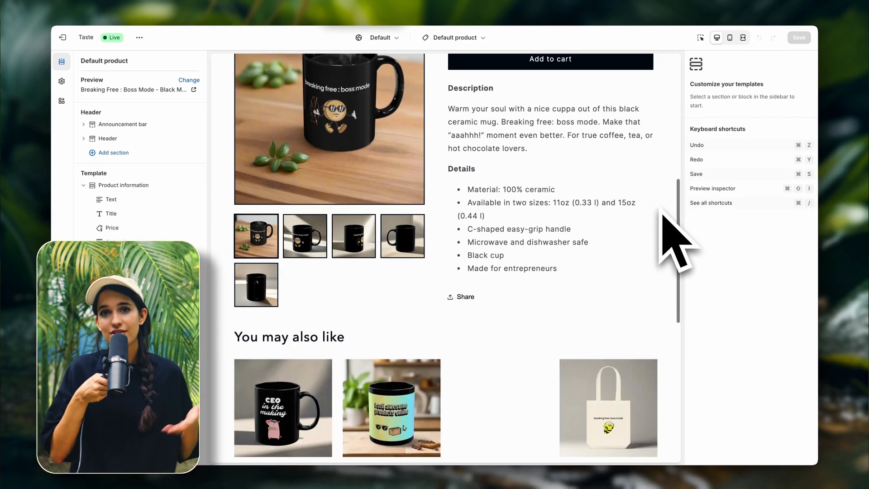
pyautogui.scroll(-3)
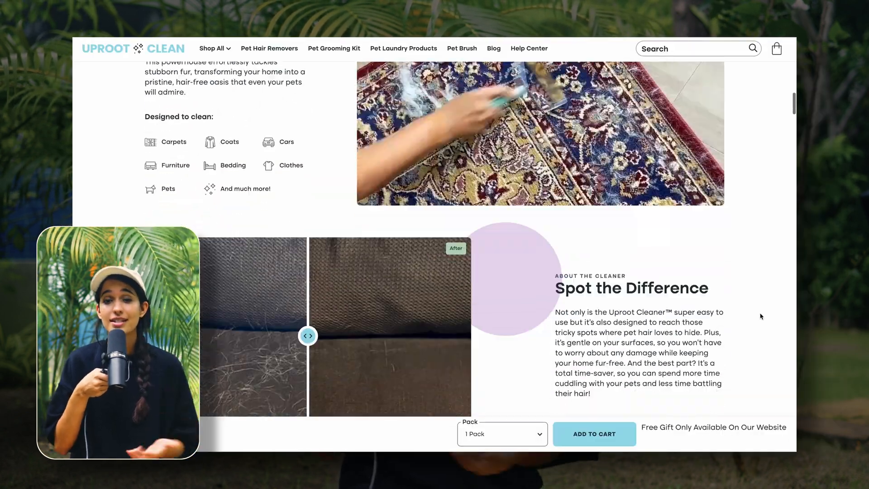
pyautogui.scroll(-3)
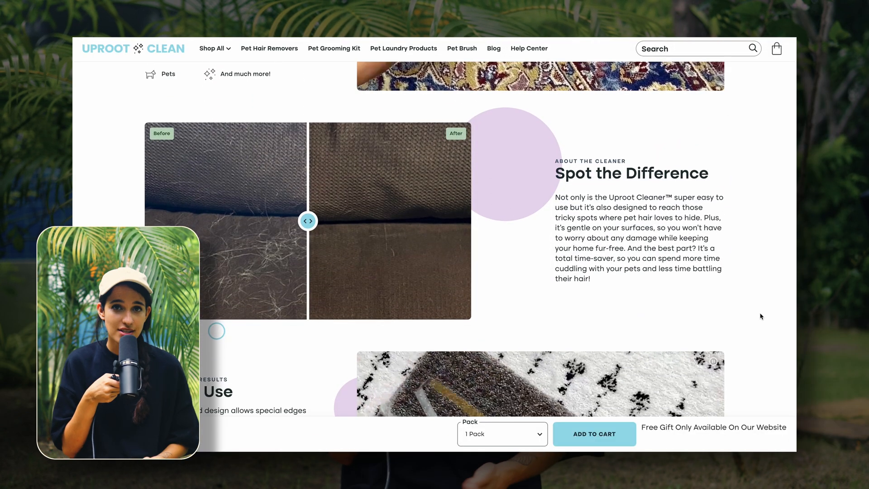
pyautogui.scroll(-3)
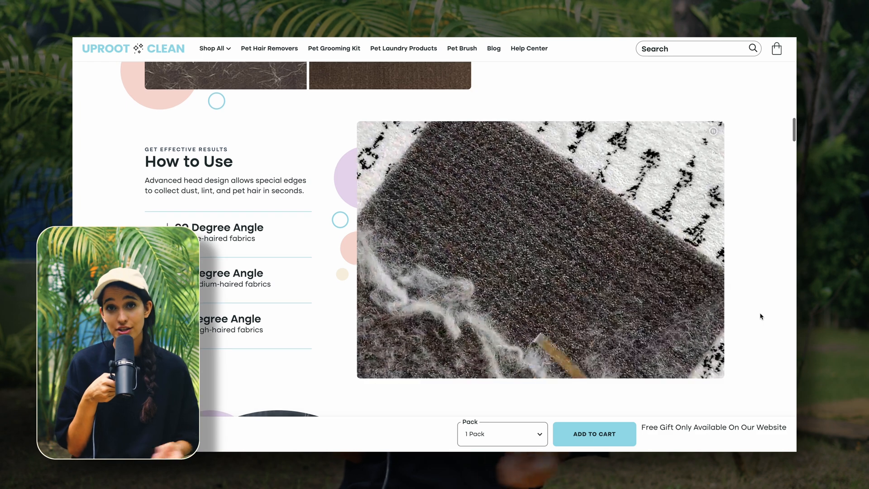
pyautogui.scroll(-3)
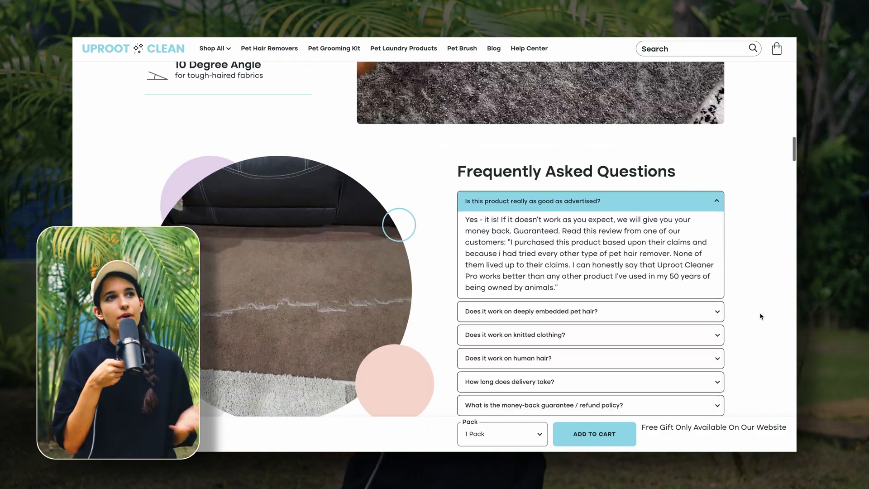
pyautogui.scroll(-3)
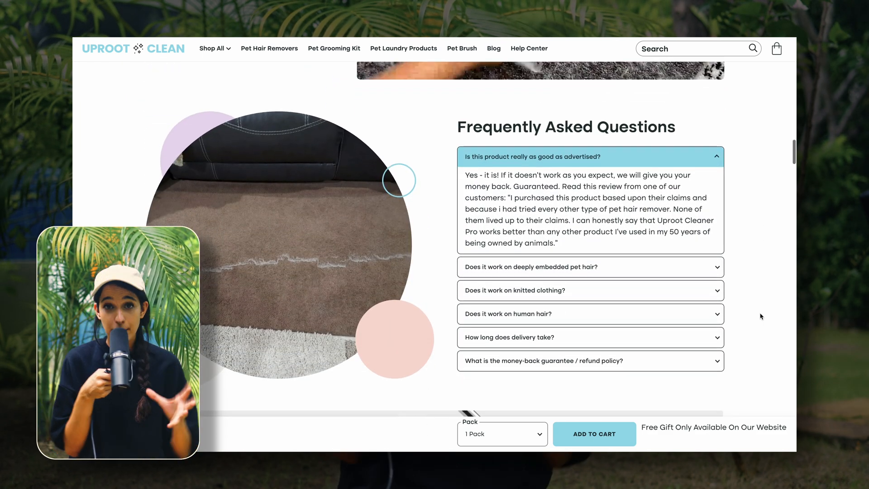
pyautogui.scroll(-3)
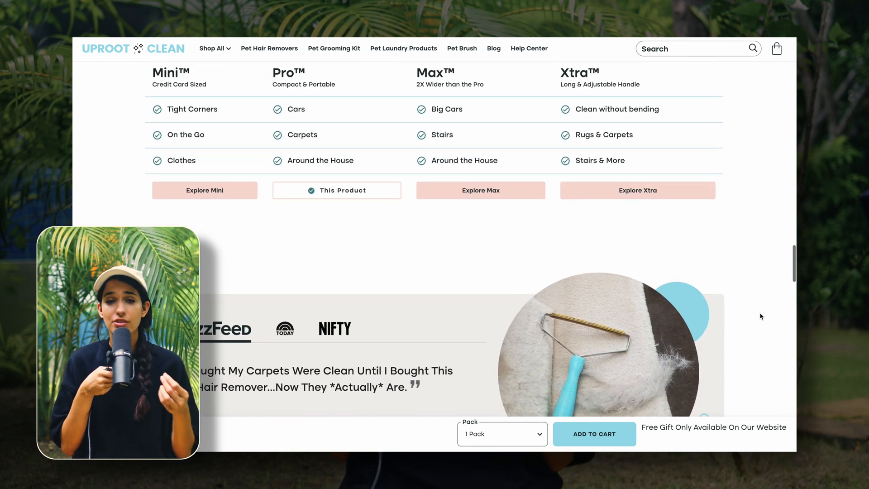
pyautogui.scroll(-3)
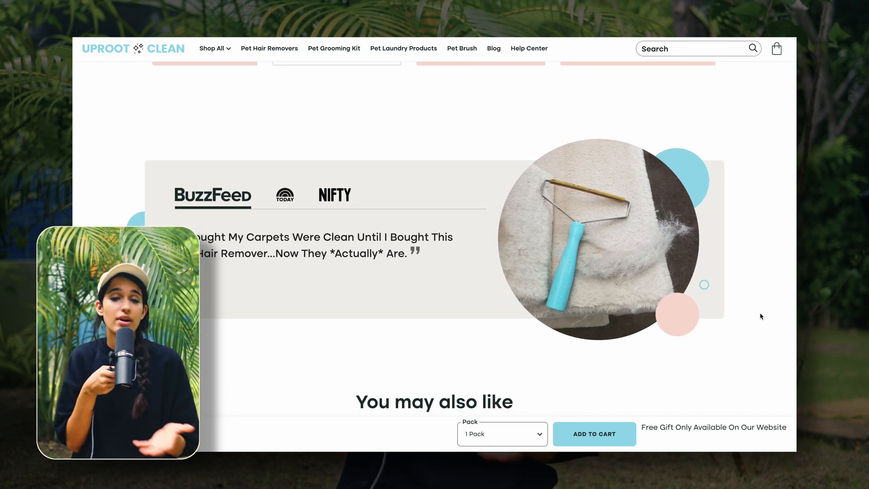
pyautogui.scroll(-3)
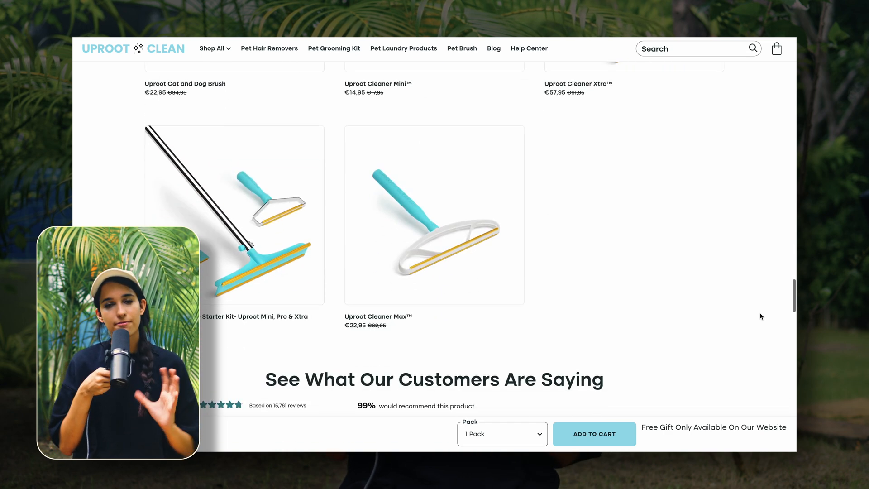
pyautogui.scroll(-3)
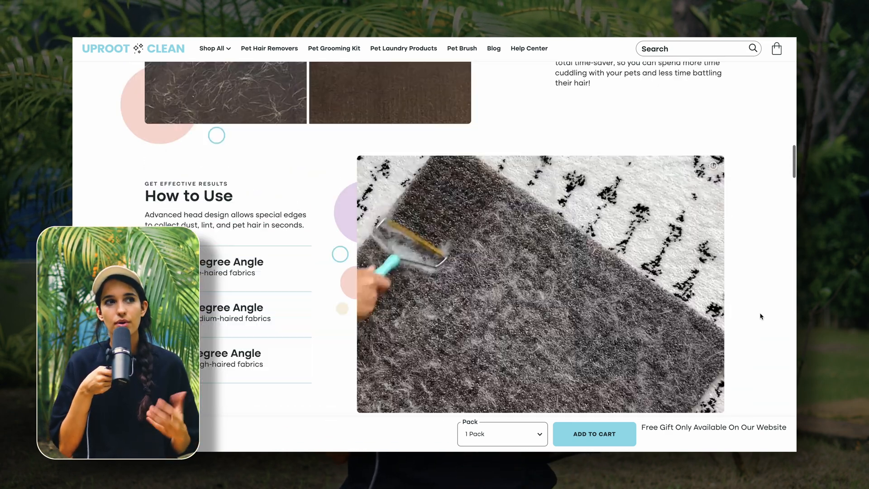
pyautogui.scroll(-3)
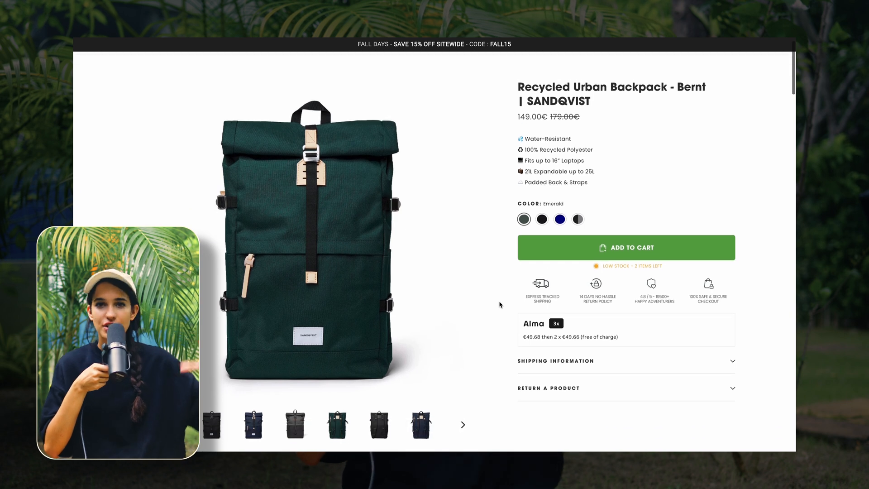
pyautogui.scroll(-3)
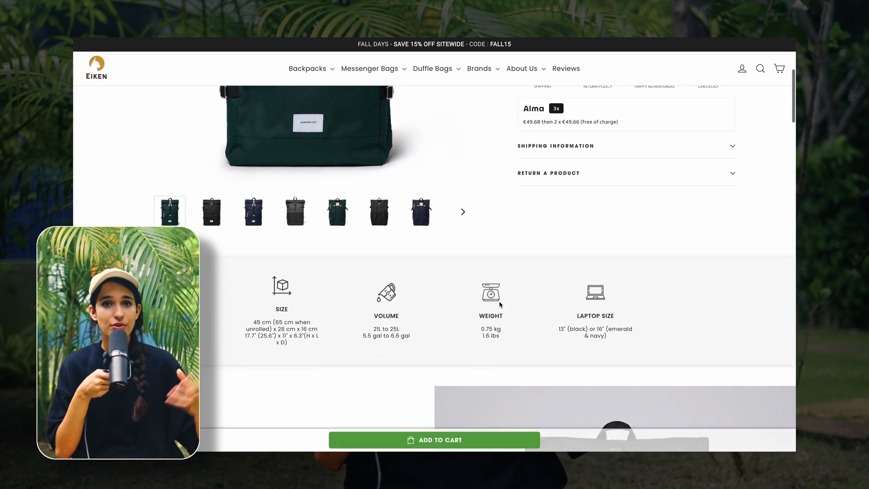
pyautogui.scroll(-3)
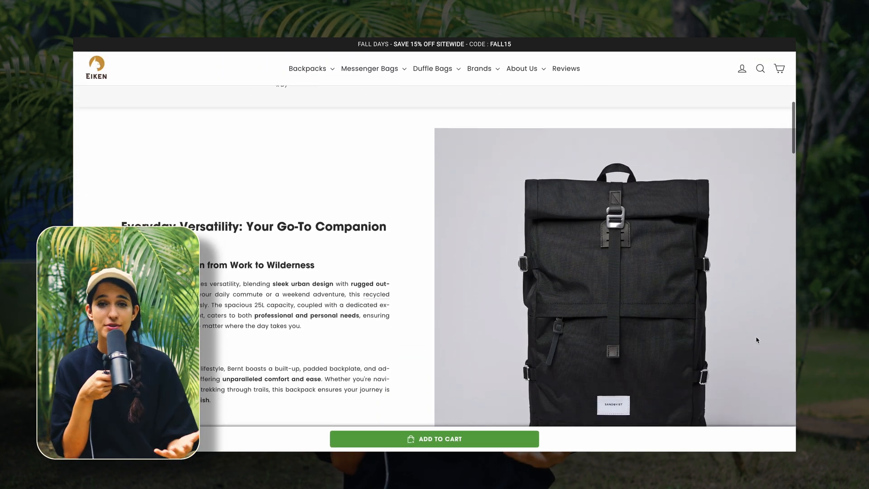
pyautogui.scroll(-3)
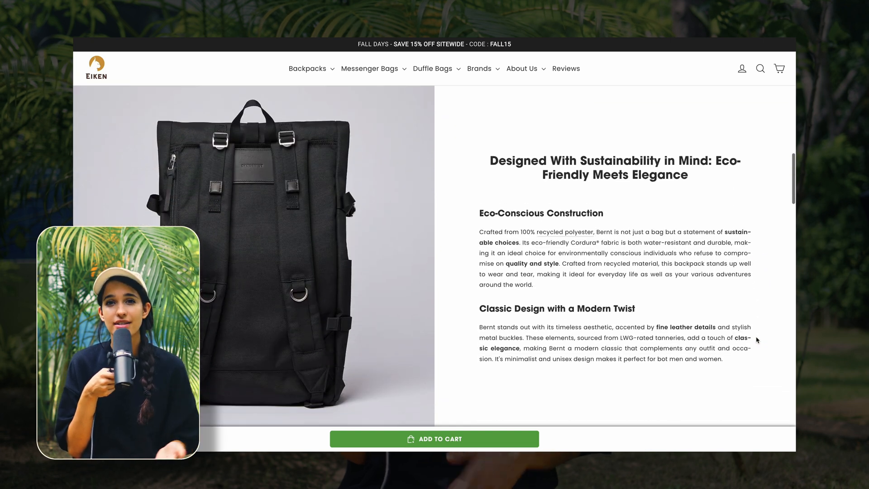
pyautogui.scroll(-3)
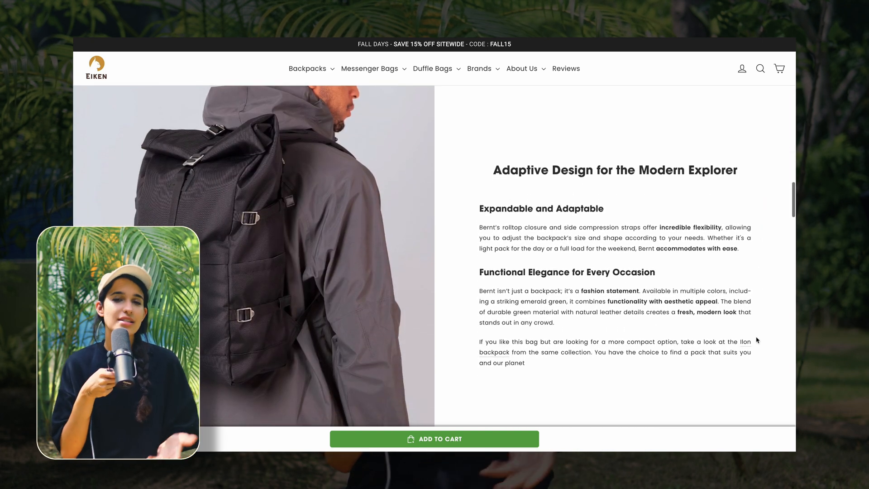
pyautogui.scroll(-3)
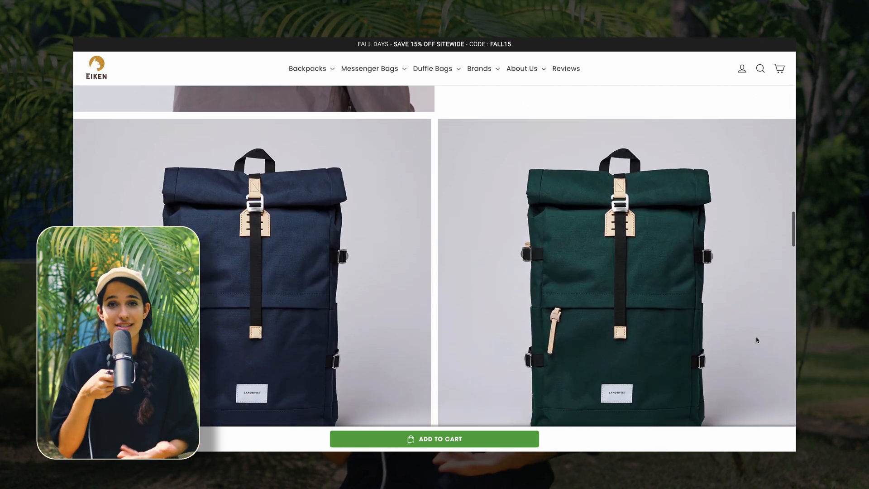
pyautogui.scroll(-3)
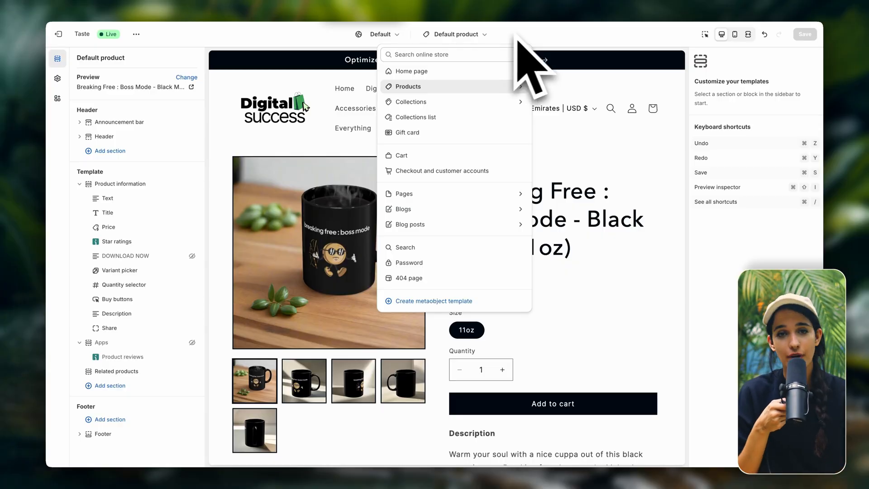
# - List the Products templates: Default product, branding-marketing-guides and checklist-guide
pyautogui.click(410, 86)
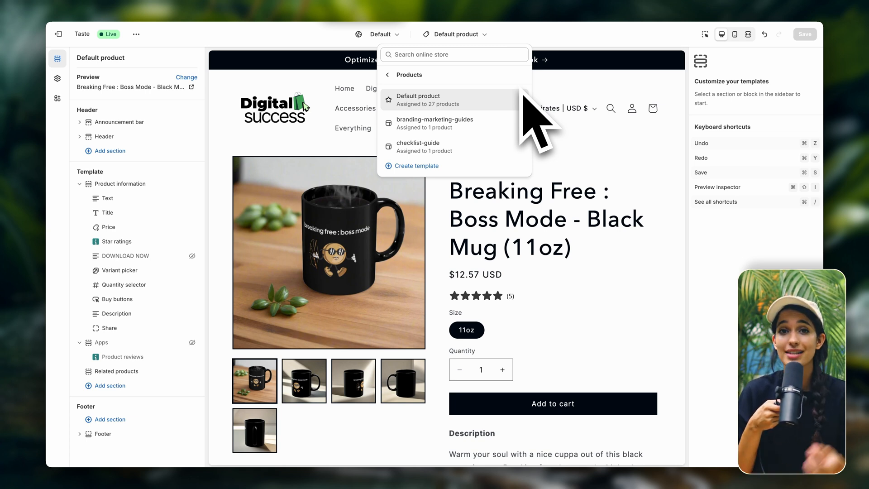
pyautogui.click(417, 166)
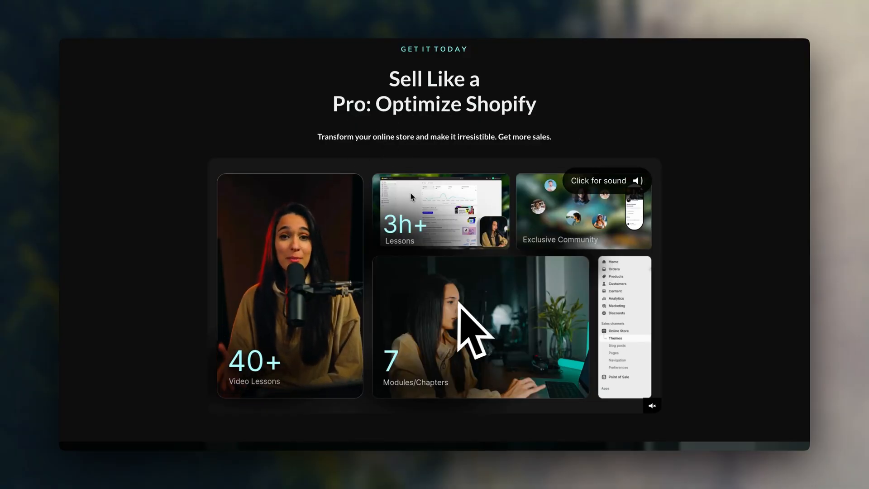
pyautogui.scroll(-3)
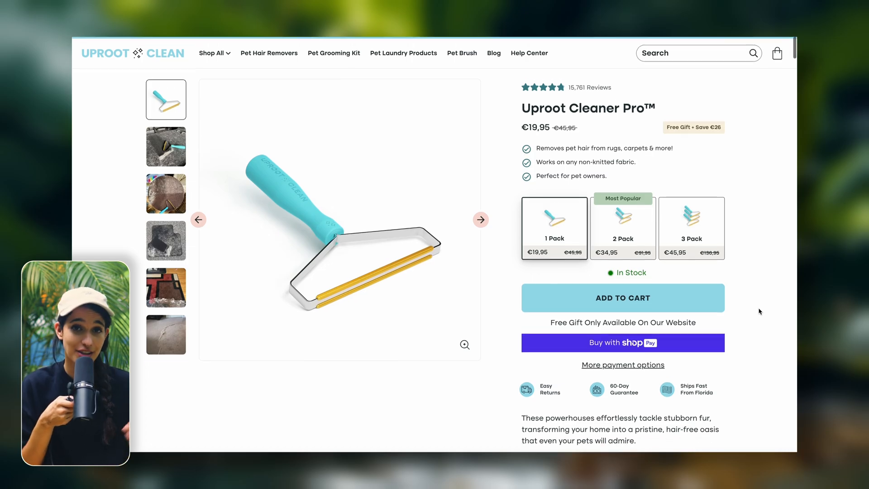
pyautogui.scroll(-3)
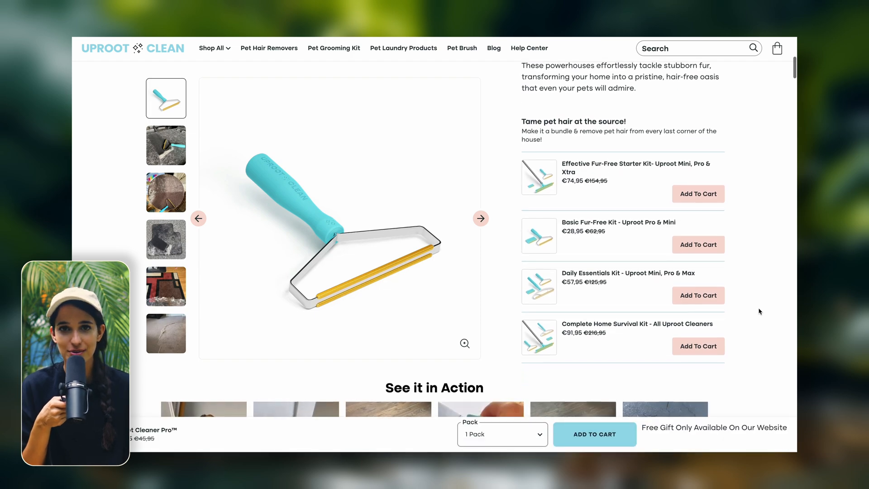
pyautogui.scroll(-3)
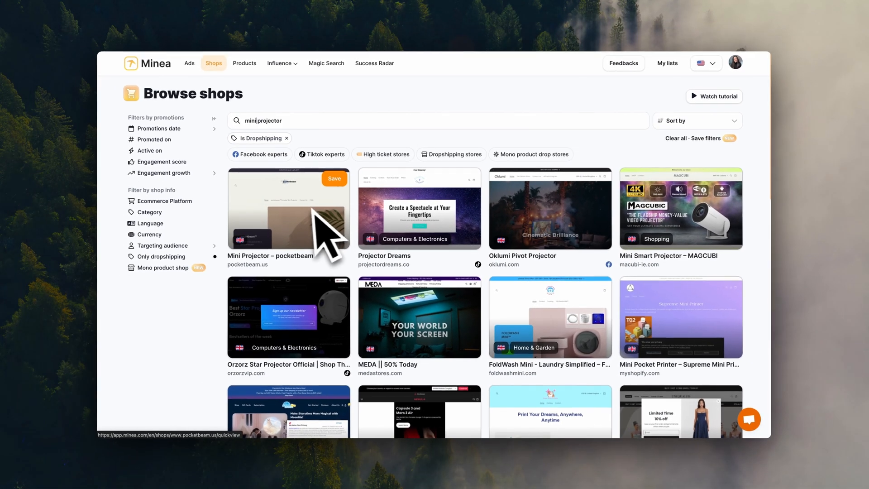
pyautogui.scroll(-3)
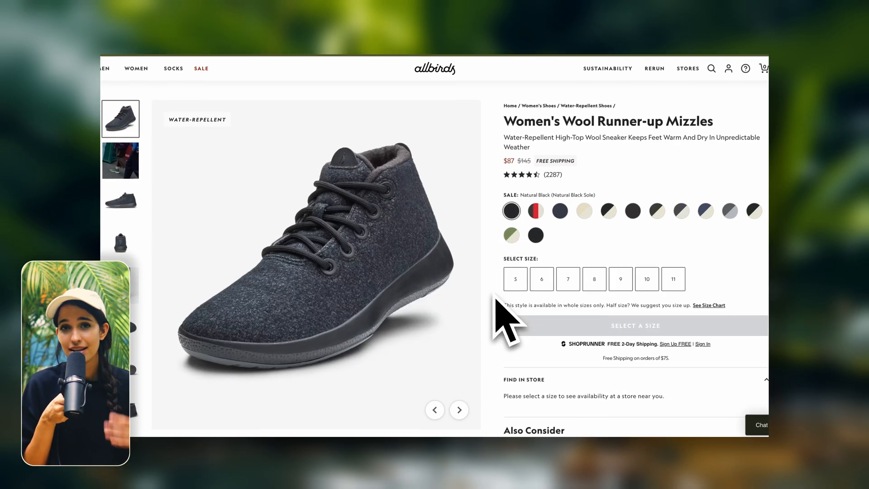
pyautogui.scroll(-3)
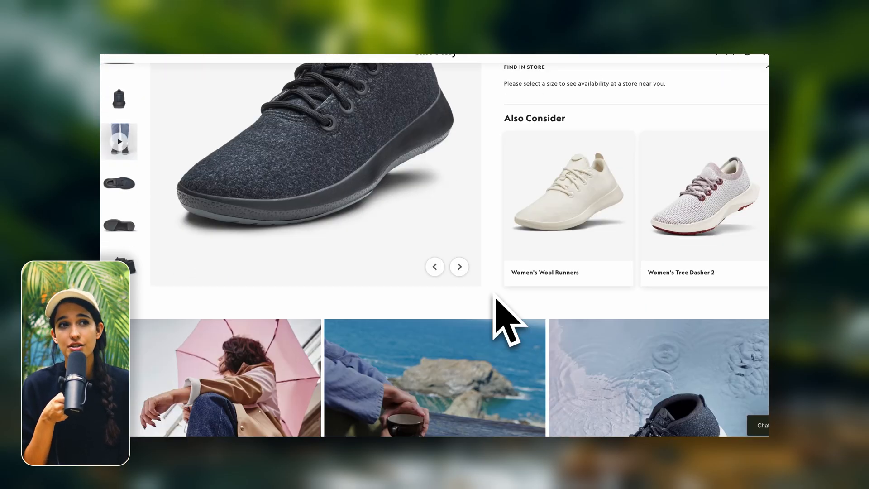
pyautogui.scroll(-3)
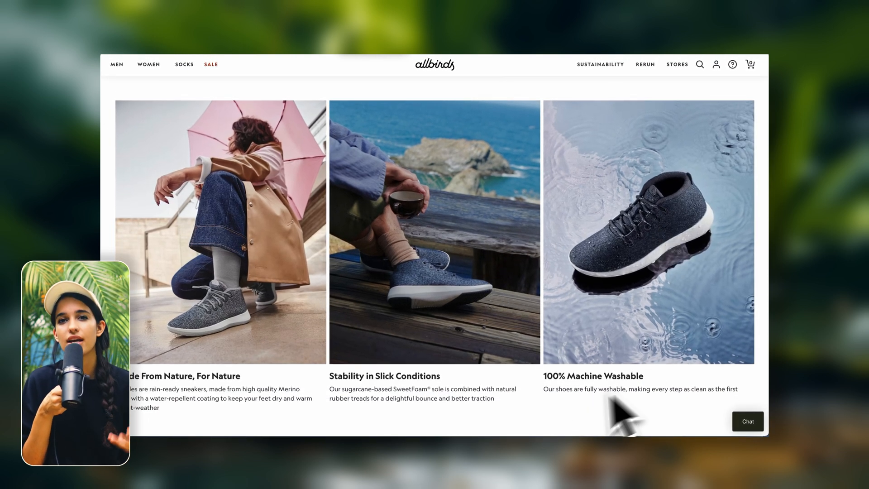
pyautogui.moveTo(582, 425)
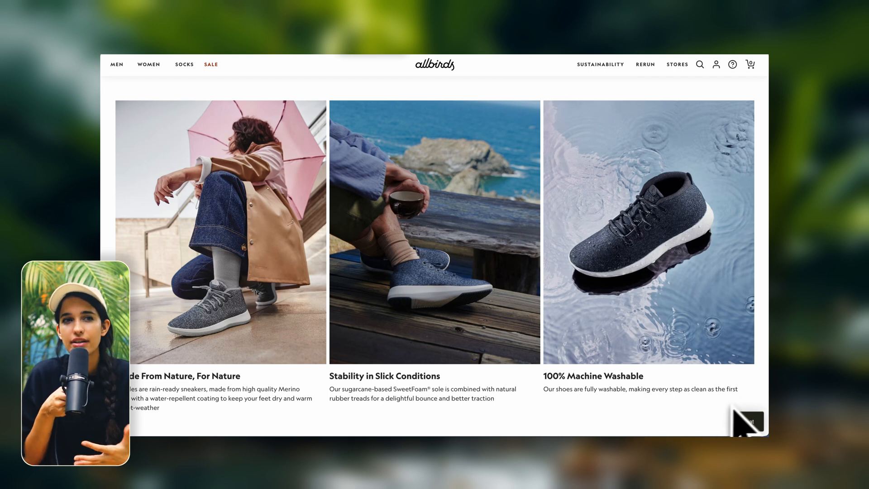
pyautogui.scroll(-3)
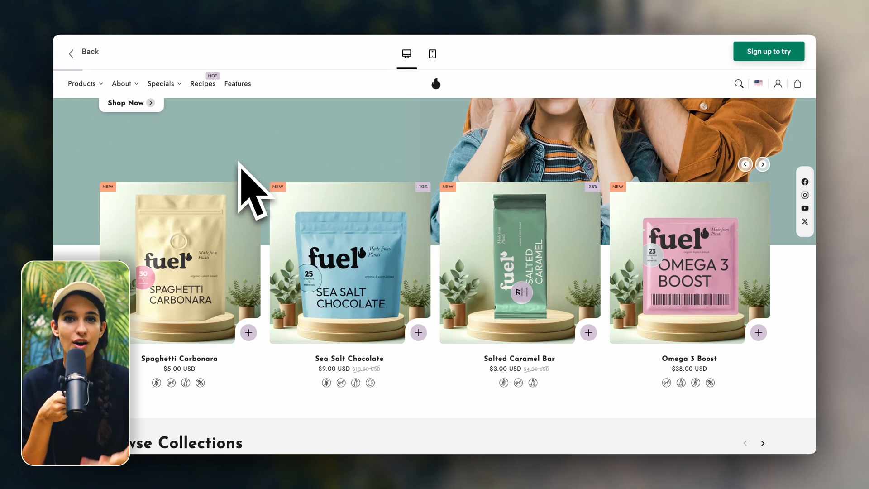
# - Browse the fuel demo and another store, ending on Shopify's 'Sell here, there, and everywhere' page
pyautogui.click(81, 83)
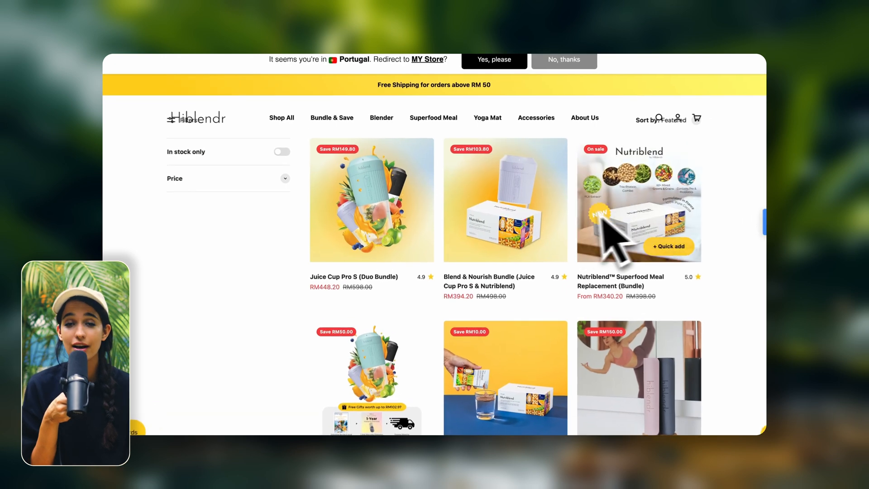
pyautogui.scroll(-3)
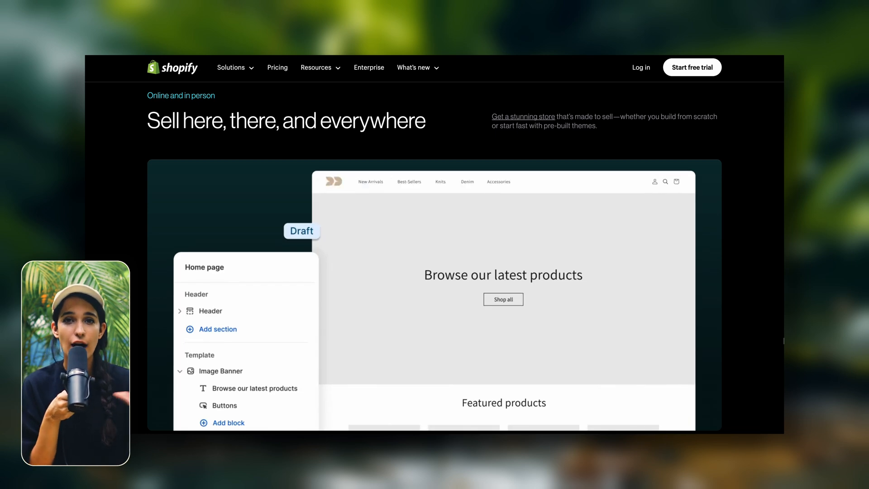
pyautogui.click(256, 388)
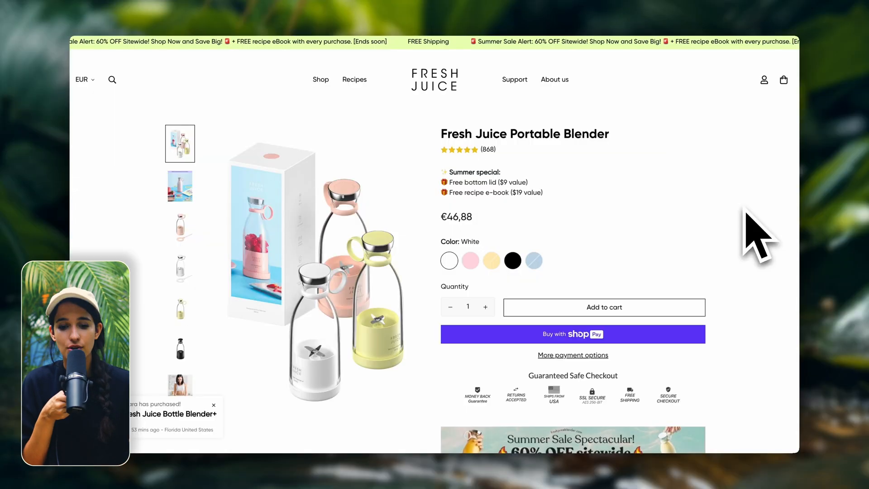
# - Scroll the Fresh Juice Portable Blender page past features and FAQ to the gift banner and reviews
pyautogui.scroll(-3)
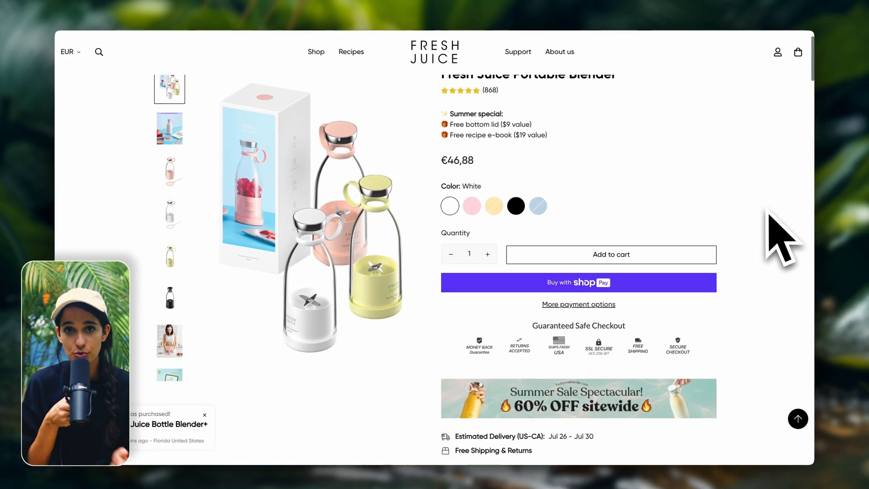
pyautogui.scroll(-3)
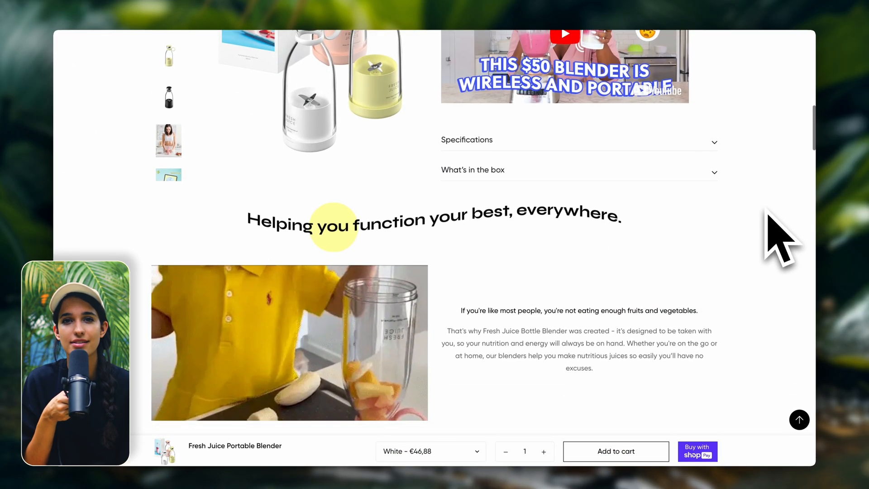
pyautogui.scroll(-3)
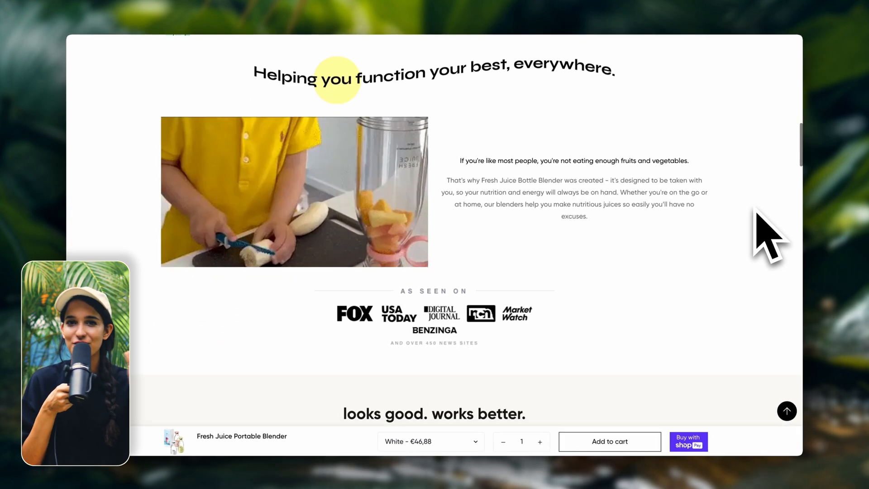
pyautogui.scroll(-3)
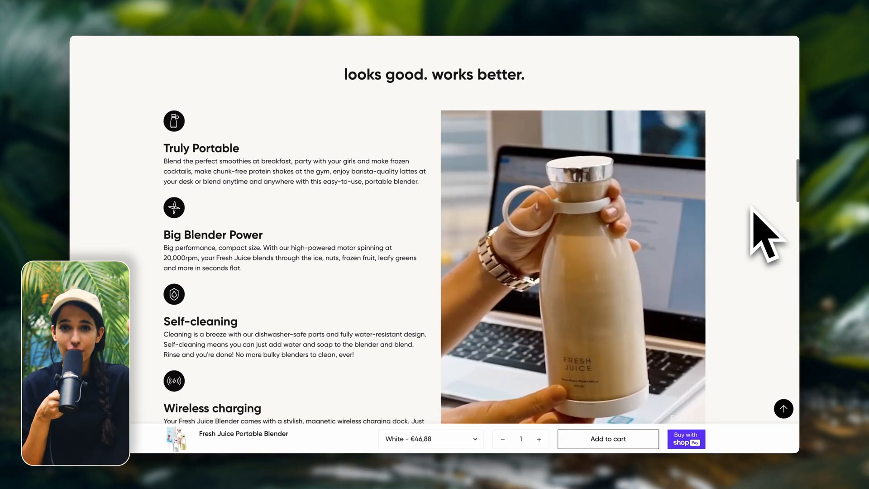
pyautogui.scroll(-3)
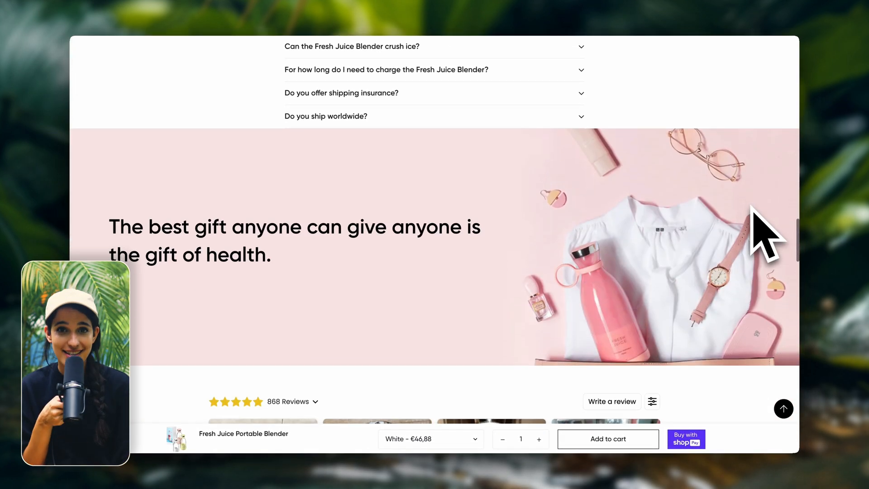
pyautogui.scroll(-3)
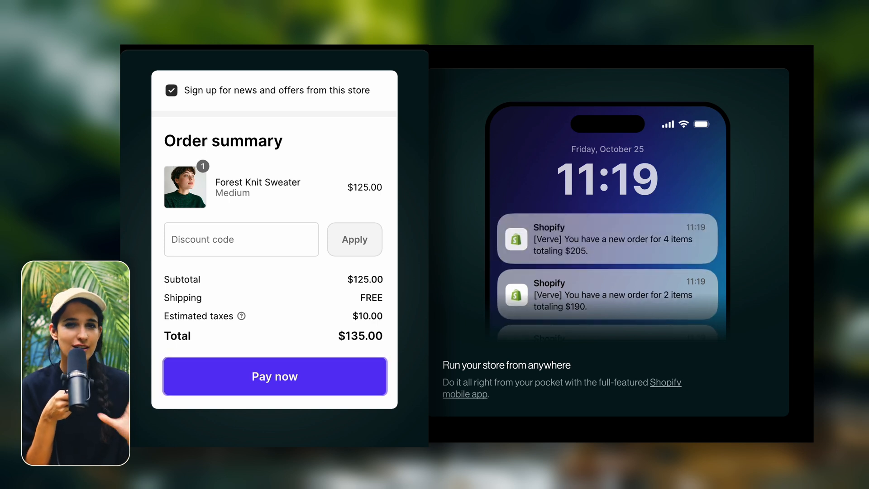
# - Show the Forest Knit Sweater order summary ($135.00) beside mobile order notifications
pyautogui.click(274, 376)
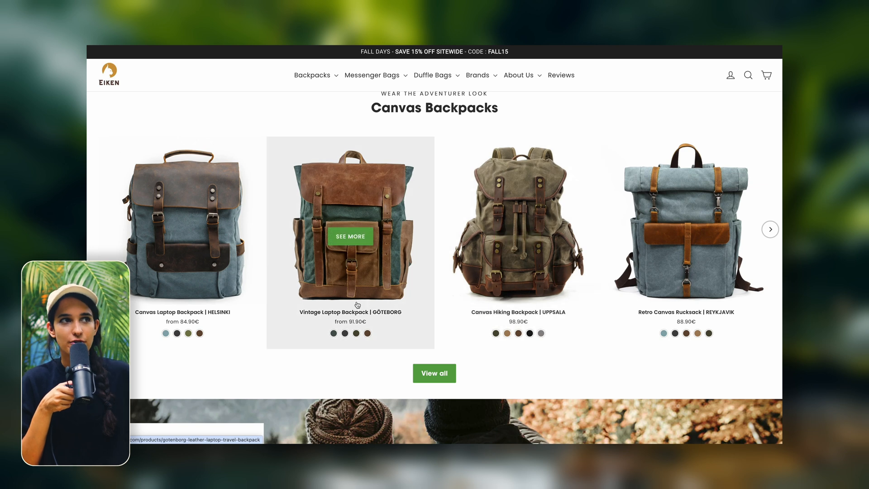
# - Open Eiken's Recycled Urban Backpack page and browse down to its size specs and description
pyautogui.scroll(-3)
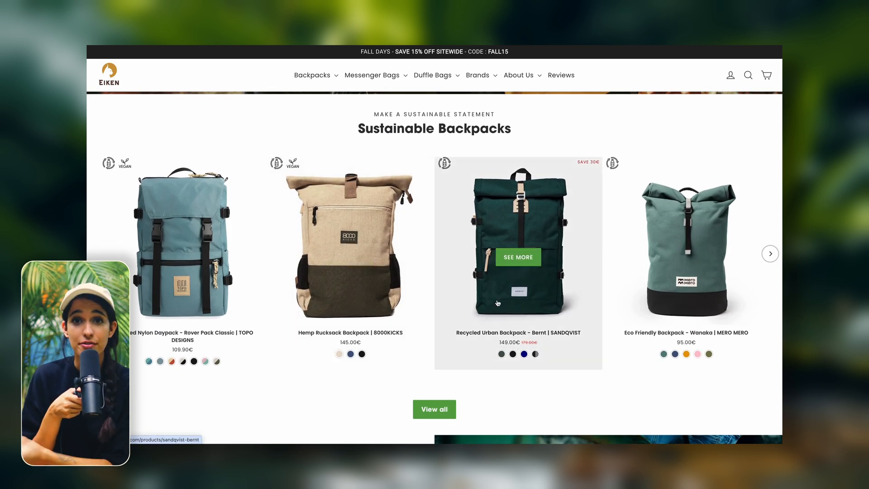
pyautogui.click(517, 257)
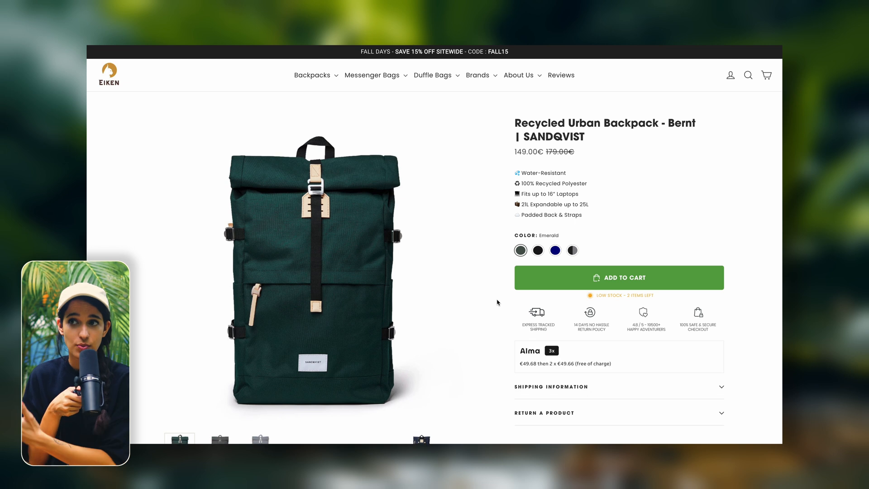
pyautogui.scroll(-3)
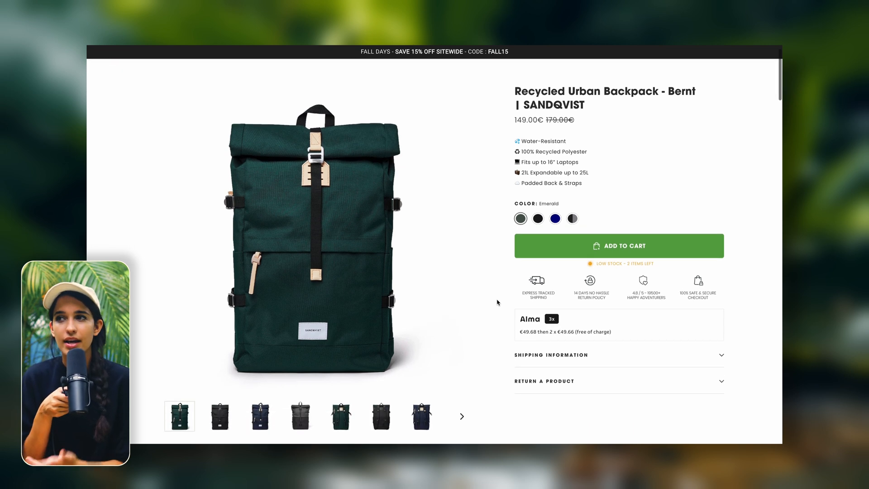
pyautogui.scroll(-3)
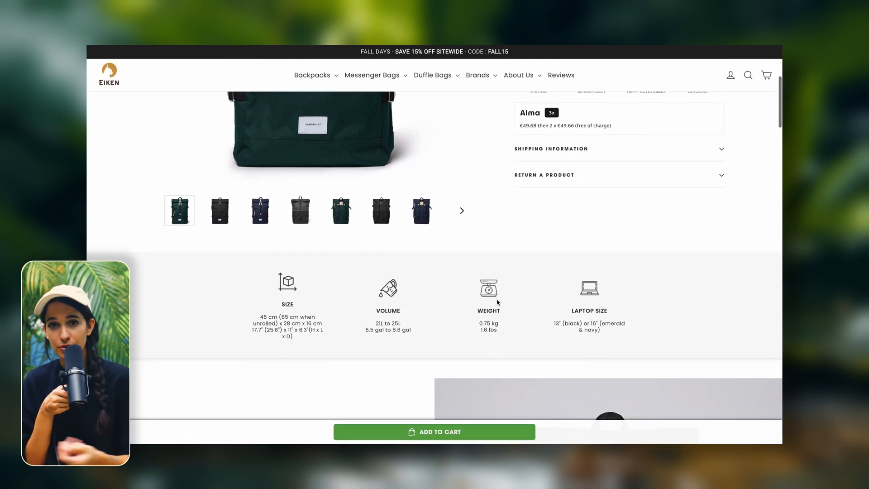
pyautogui.scroll(-3)
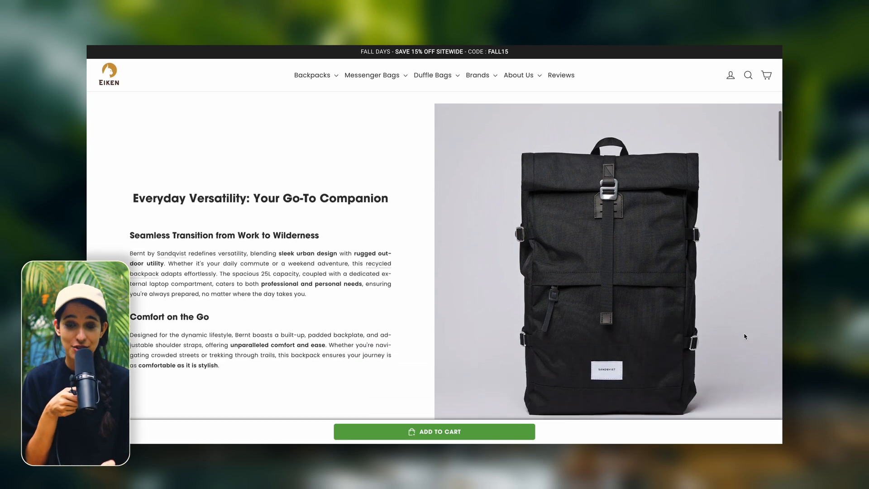
pyautogui.scroll(-3)
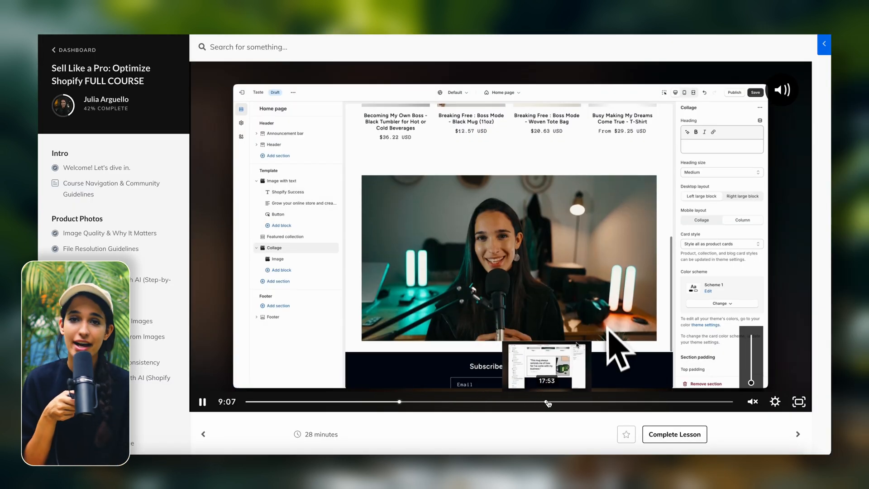
# - Jump the lesson video ahead to the theme editor's featured product section
pyautogui.moveTo(398, 402); pyautogui.dragTo(552, 402)
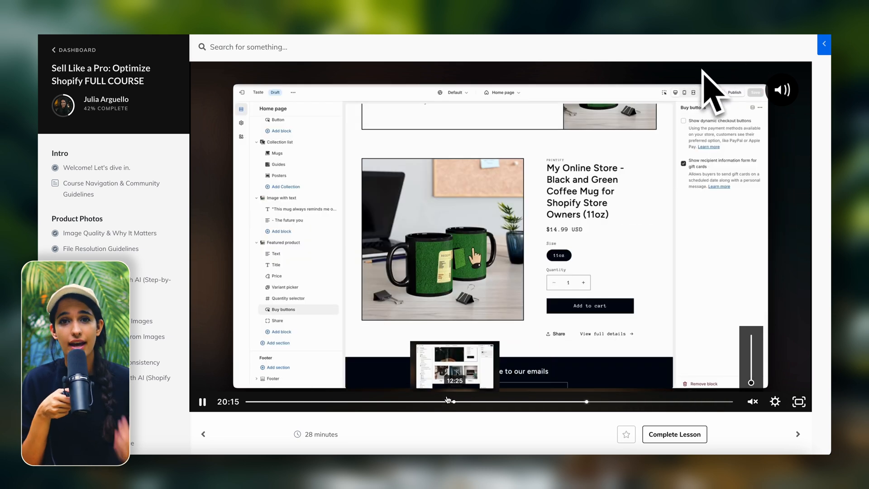
pyautogui.click(278, 343)
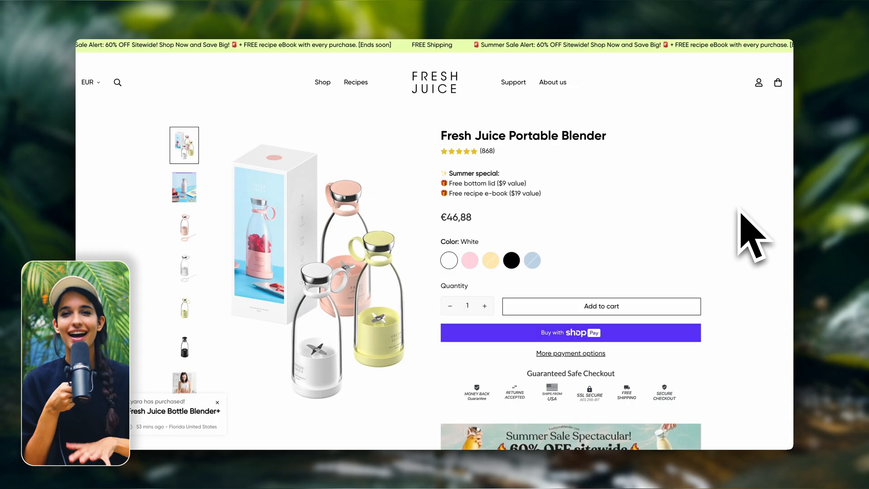
# - Scroll the Fresh Juice page, then the Blue Pet homepage past best sellers to the welcome section
pyautogui.scroll(-3)
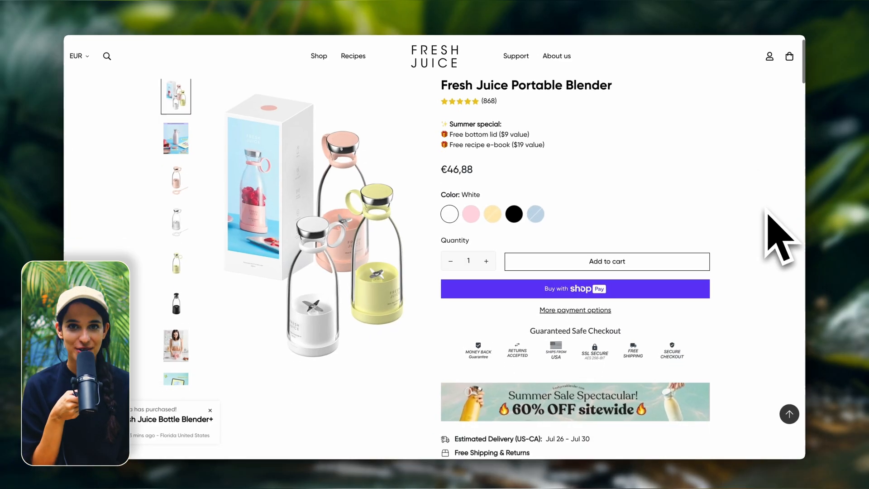
pyautogui.scroll(-3)
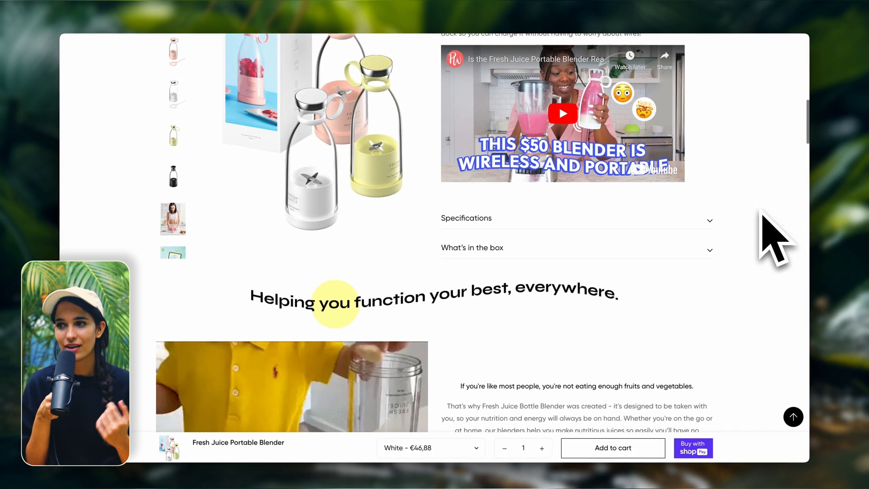
pyautogui.scroll(-3)
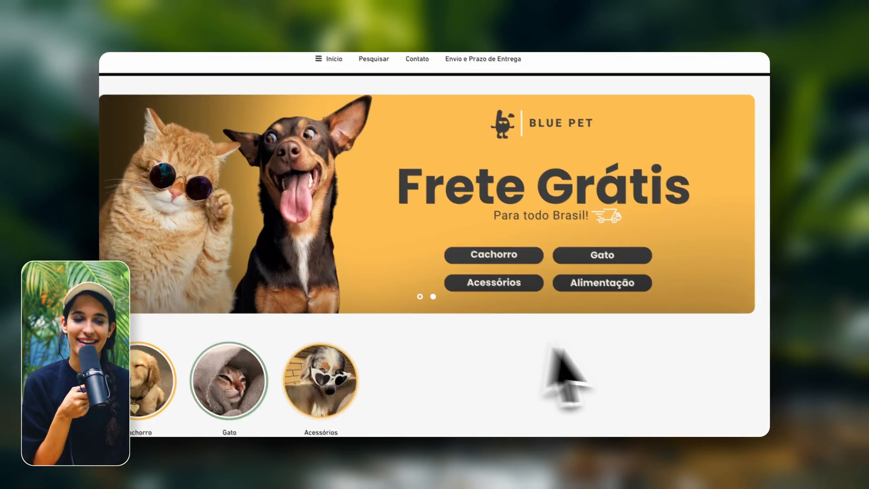
pyautogui.scroll(-3)
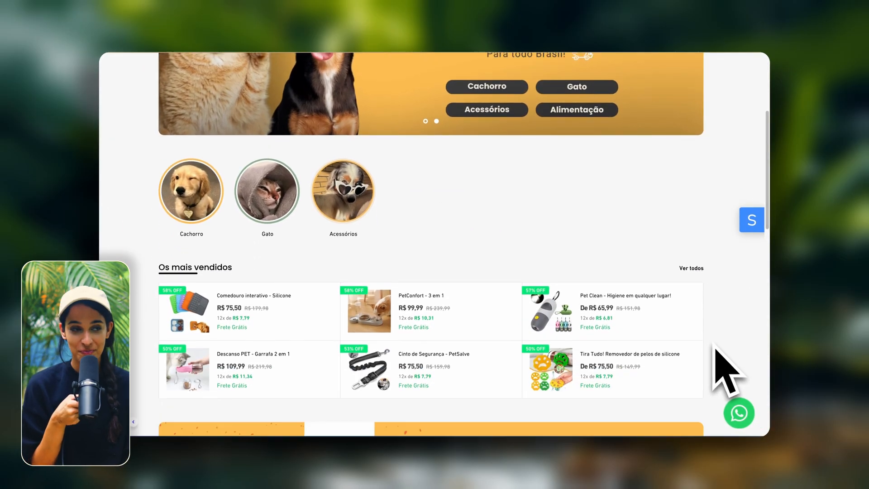
pyautogui.scroll(-3)
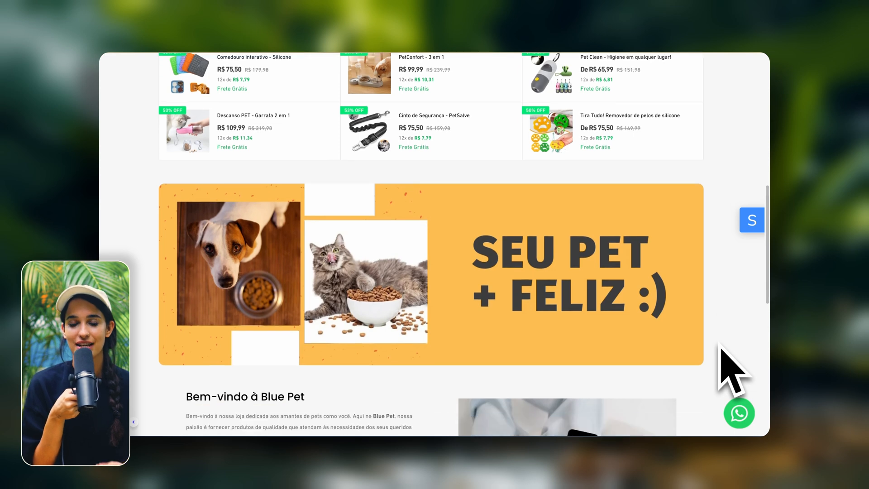
pyautogui.scroll(-3)
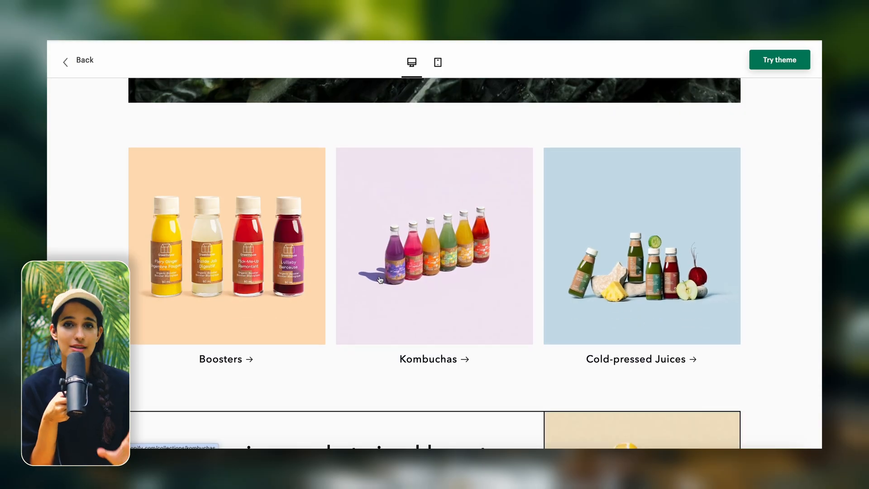
pyautogui.scroll(-3)
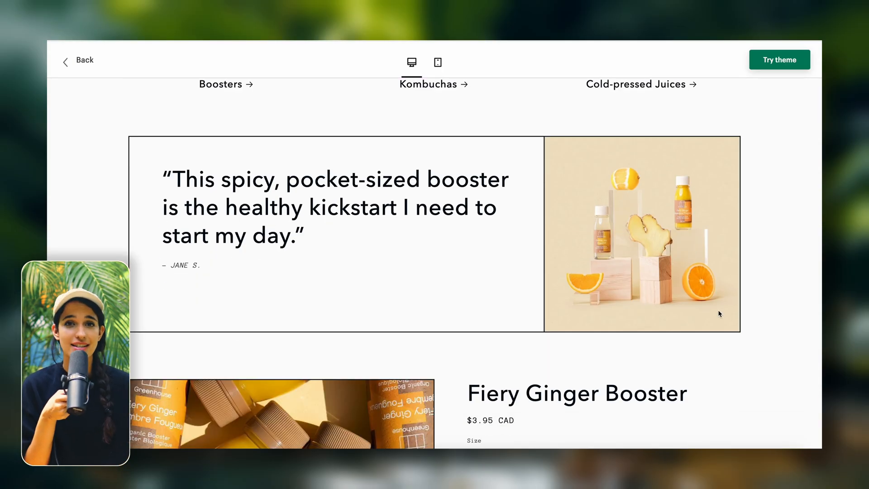
pyautogui.scroll(-3)
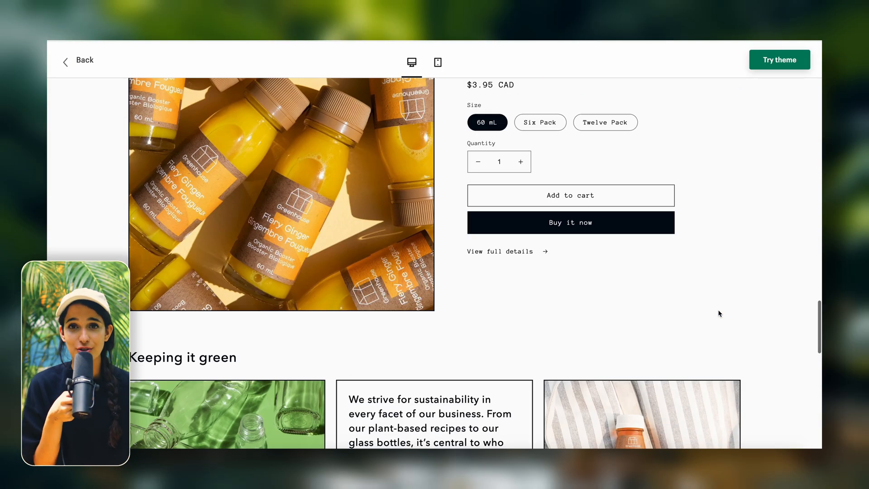
pyautogui.scroll(-3)
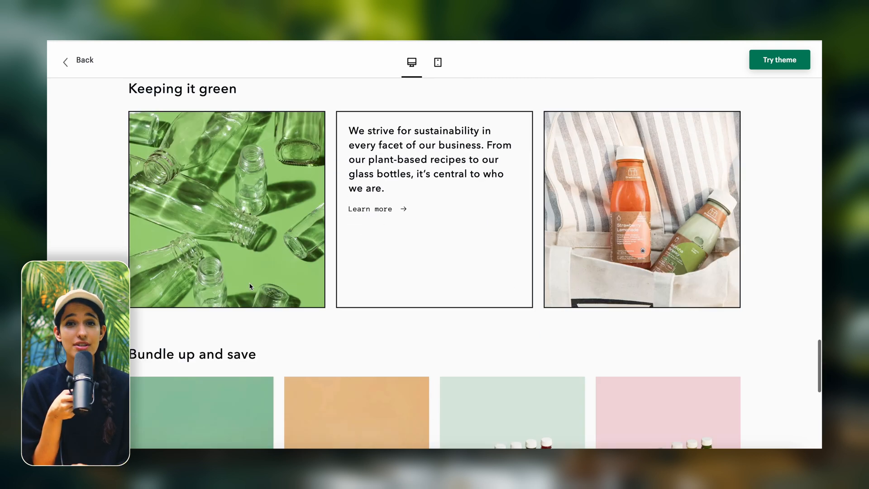
pyautogui.scroll(-3)
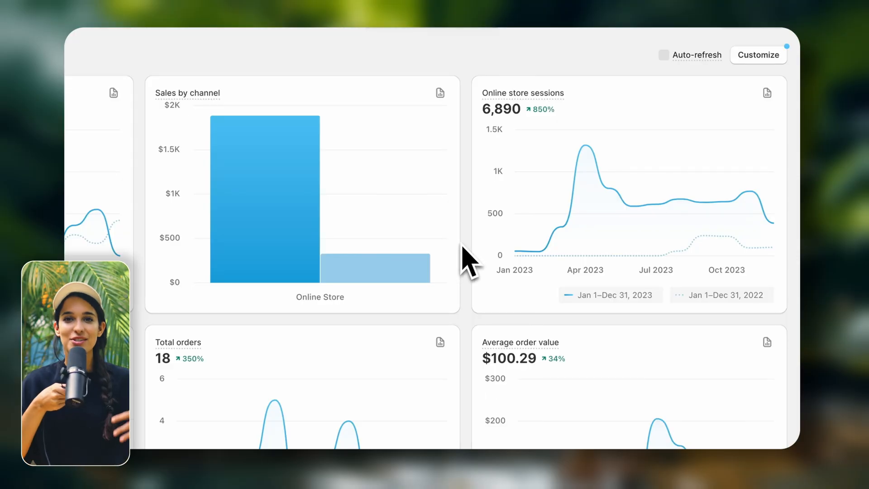
pyautogui.moveTo(574, 197)
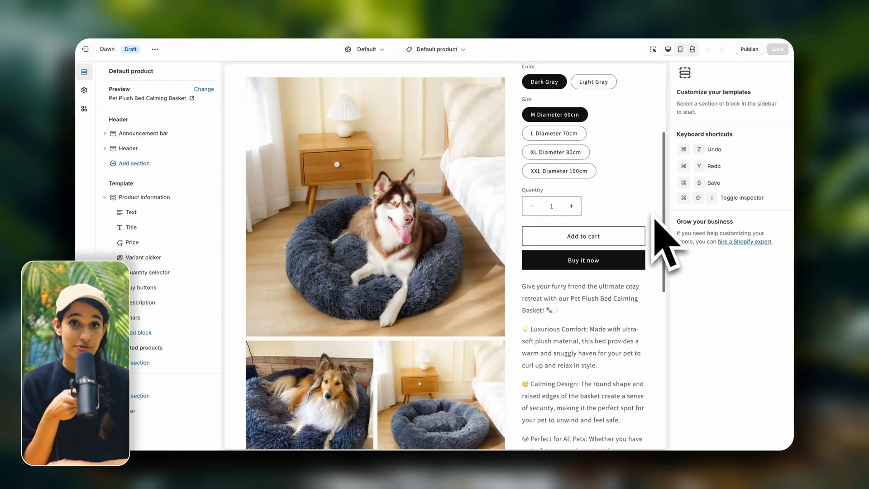
pyautogui.scroll(-3)
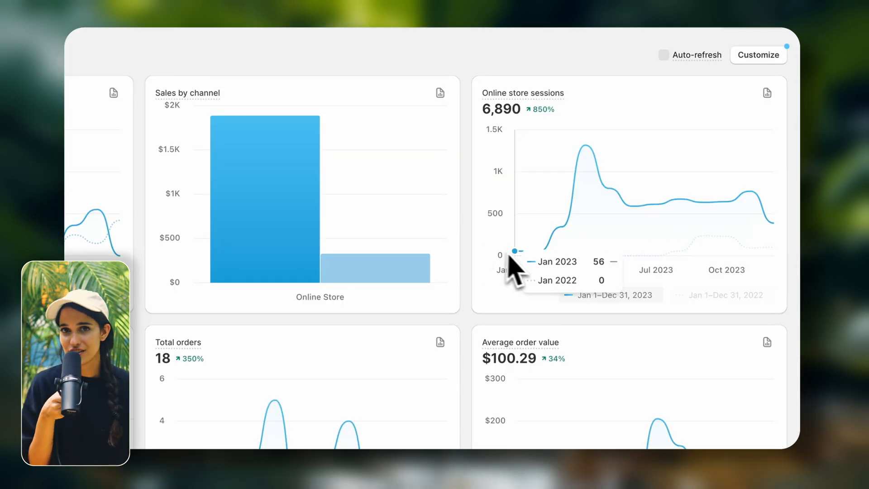
pyautogui.moveTo(607, 172)
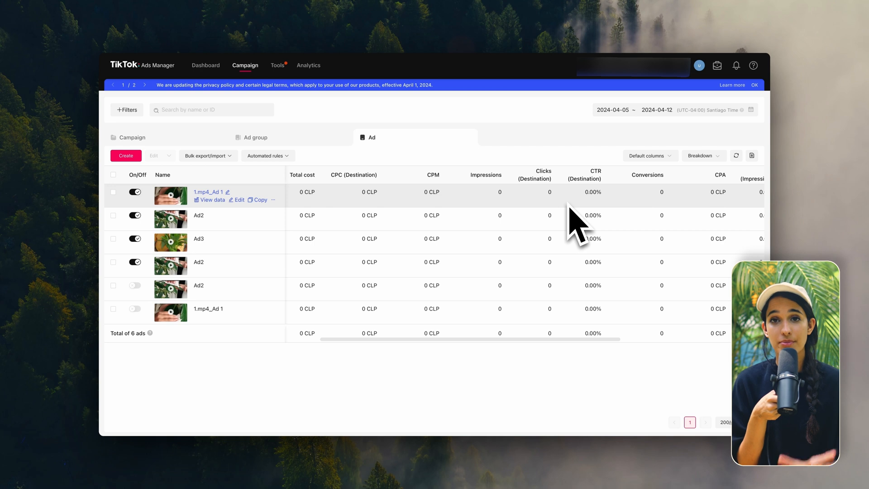
pyautogui.moveTo(516, 388)
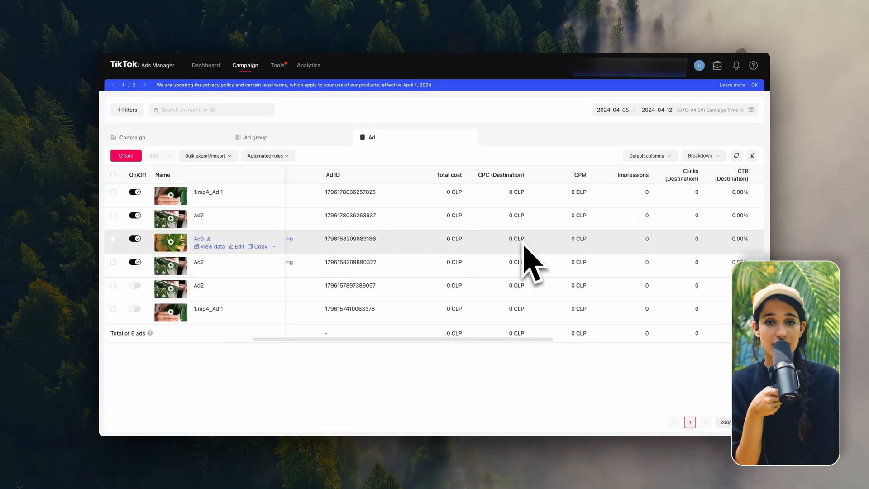
pyautogui.hscroll(3)
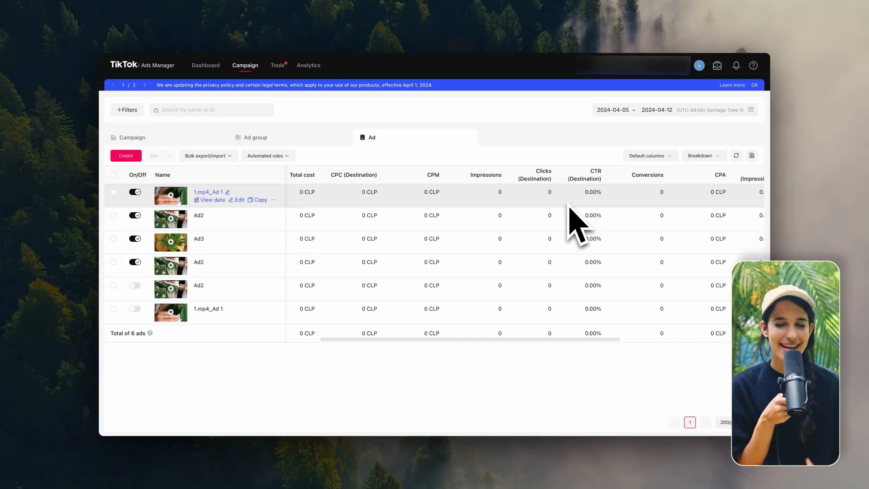
pyautogui.moveTo(513, 388)
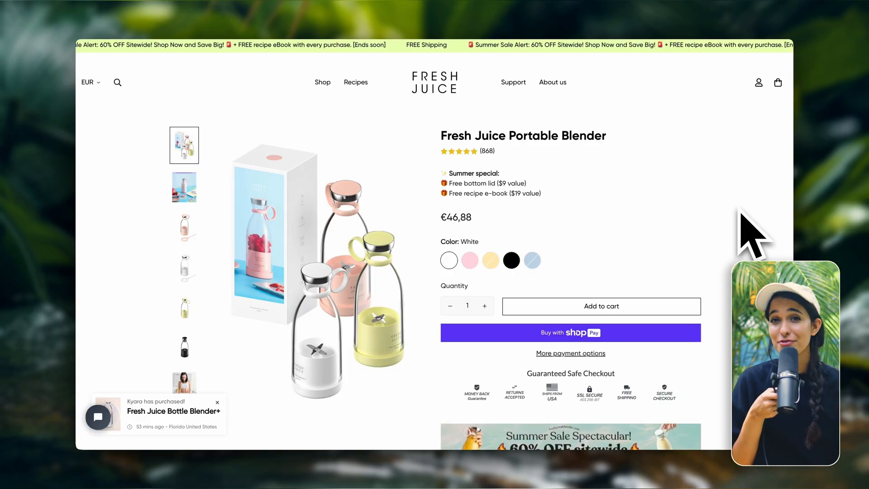
pyautogui.scroll(-3)
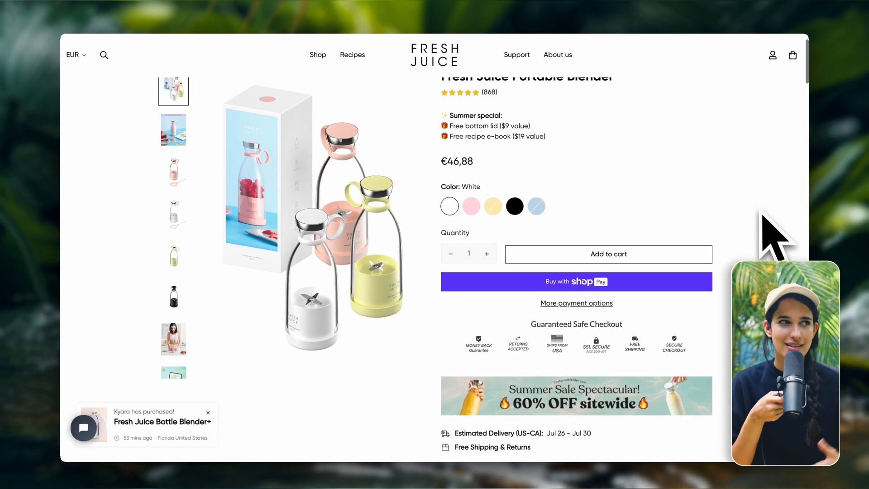
pyautogui.scroll(-3)
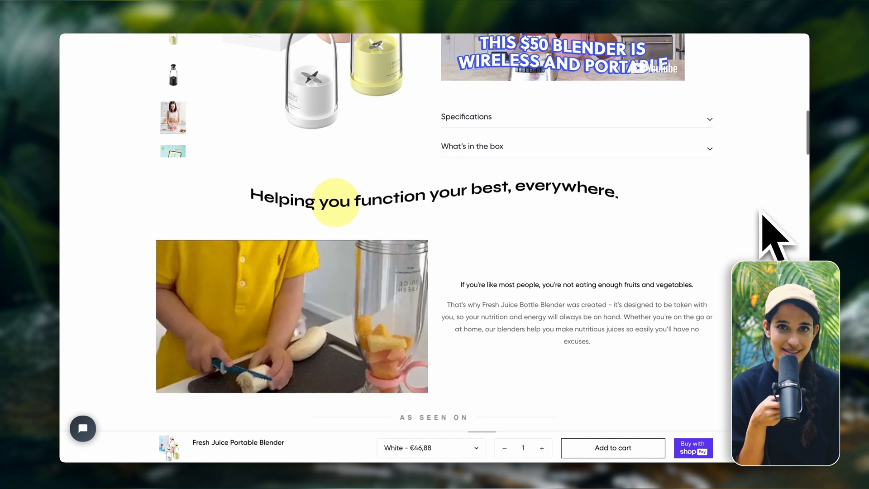
pyautogui.scroll(-3)
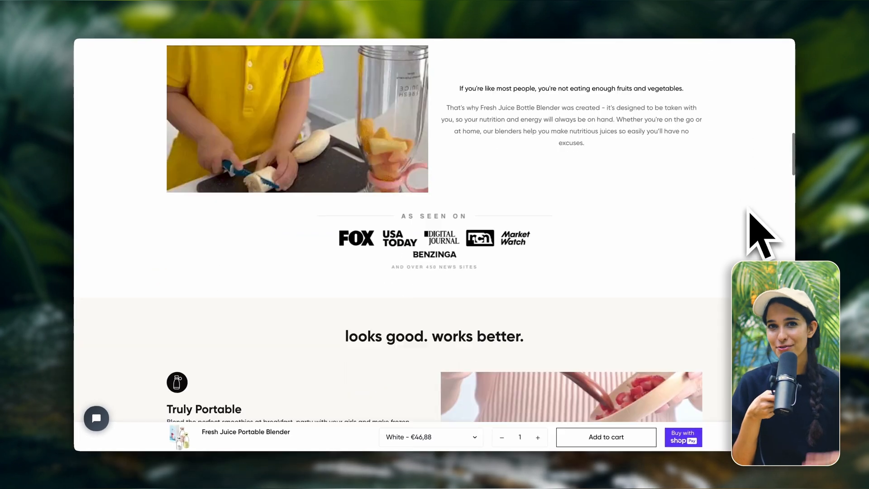
pyautogui.scroll(-3)
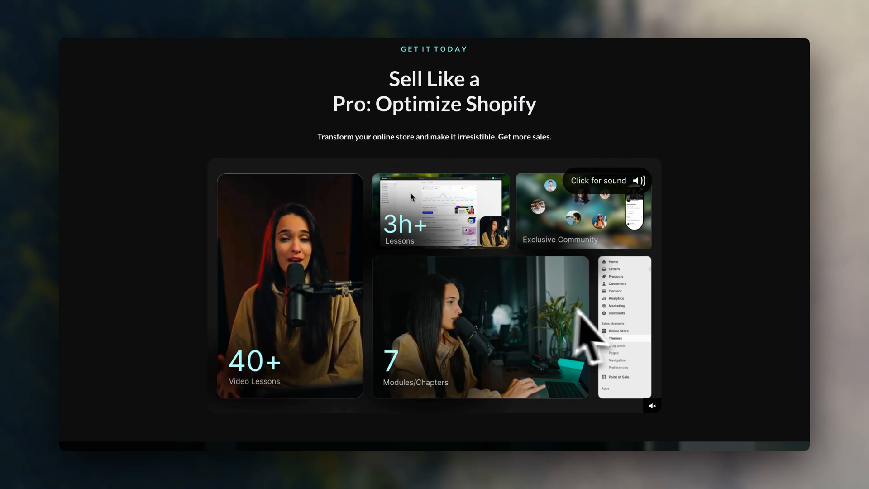
# - Browse the course sales page and enter 'Ask questions!' in the welcome lesson's comment box
pyautogui.scroll(-3)
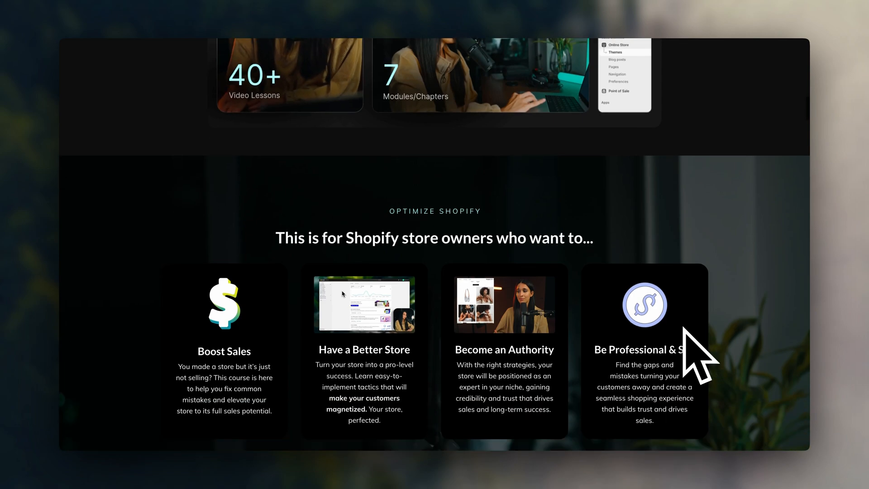
pyautogui.scroll(-3)
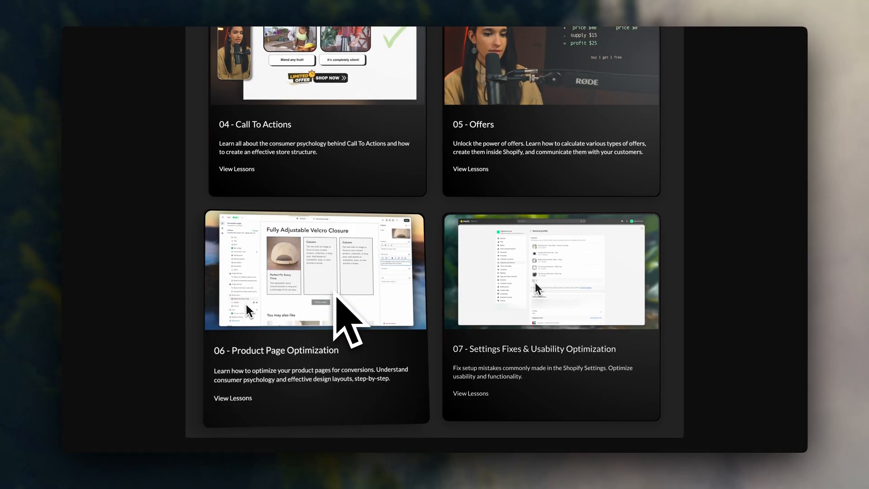
pyautogui.scroll(3)
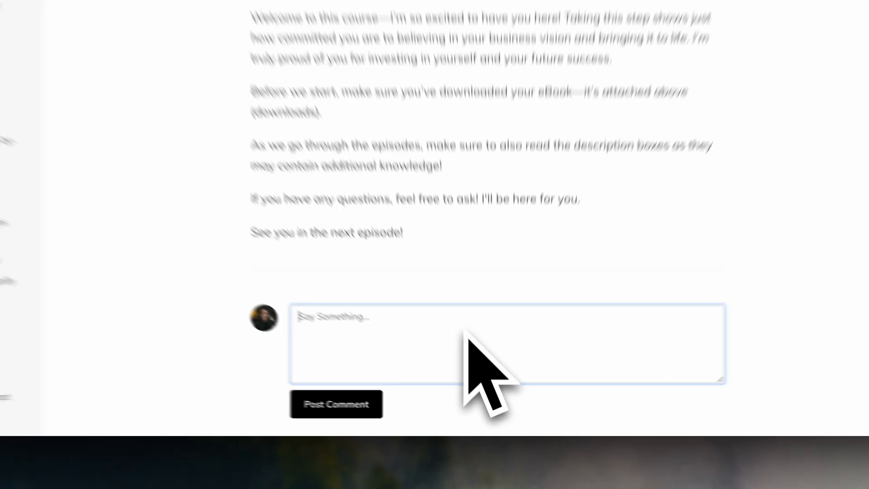
pyautogui.write('Ask questions')
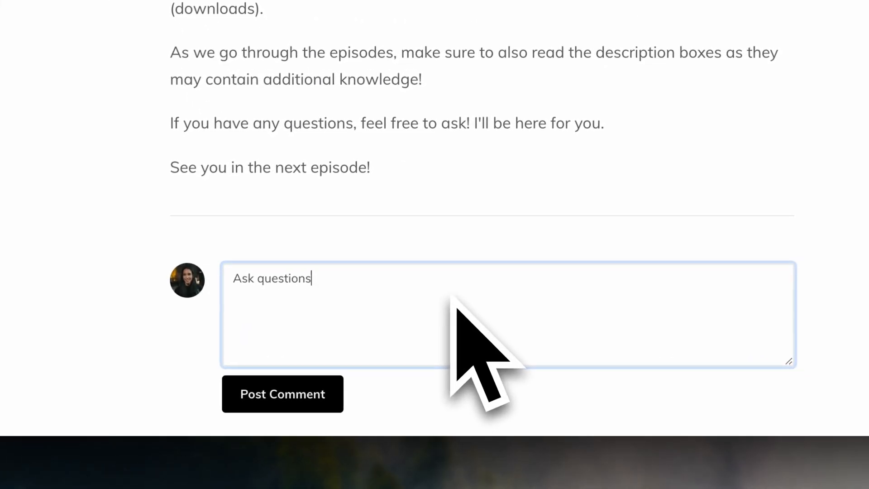
pyautogui.write('!')
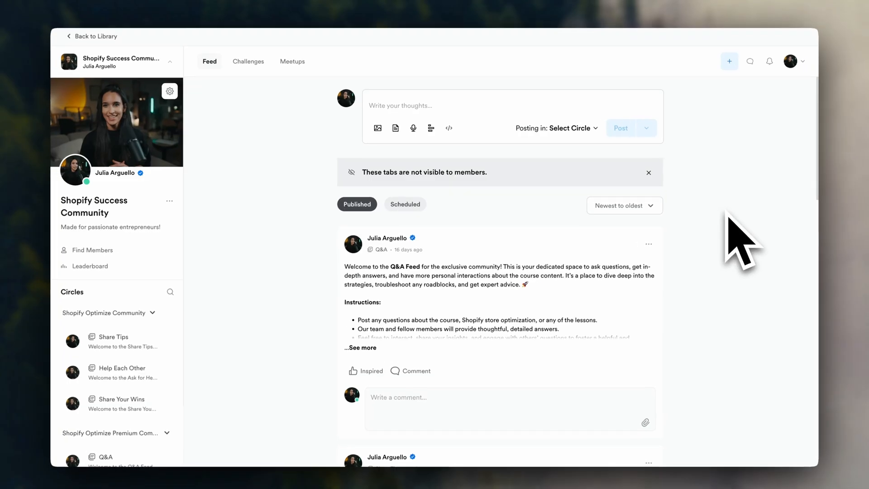
pyautogui.scroll(-3)
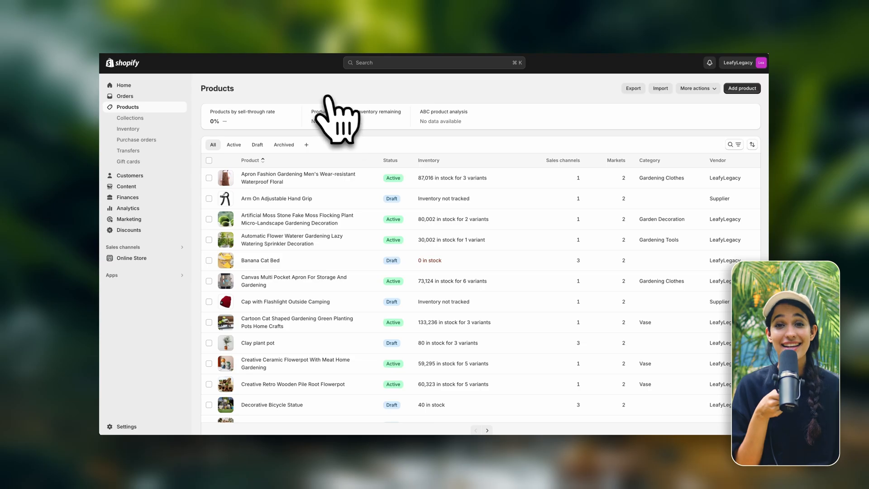
pyautogui.scroll(-3)
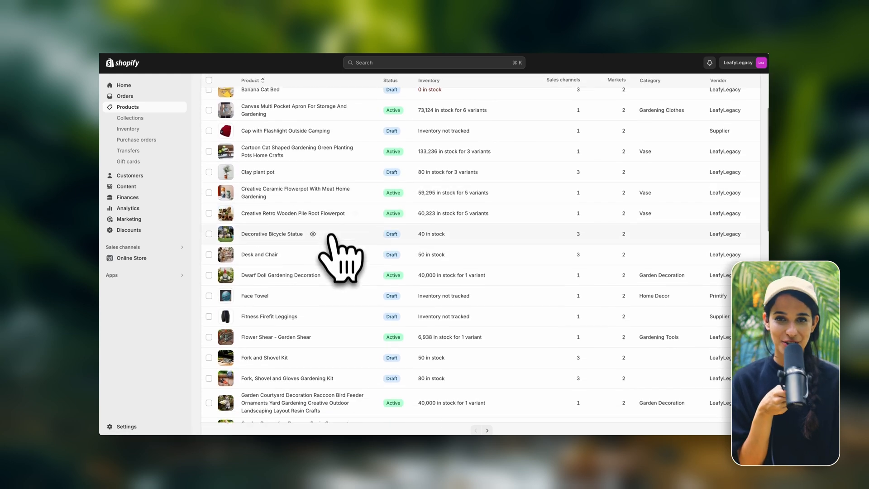